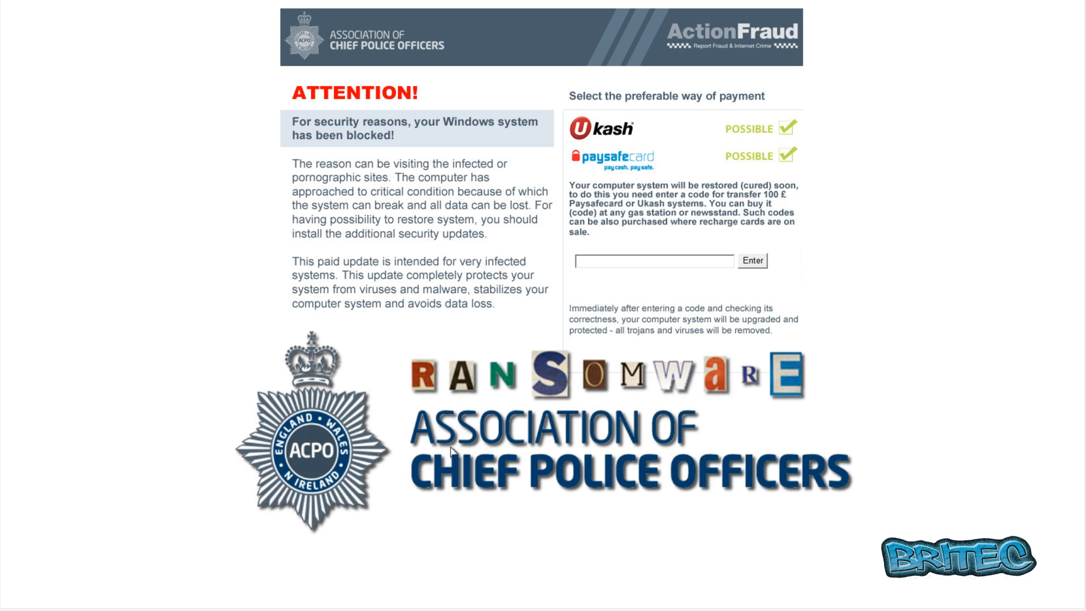
pyautogui.moveTo(450, 462)
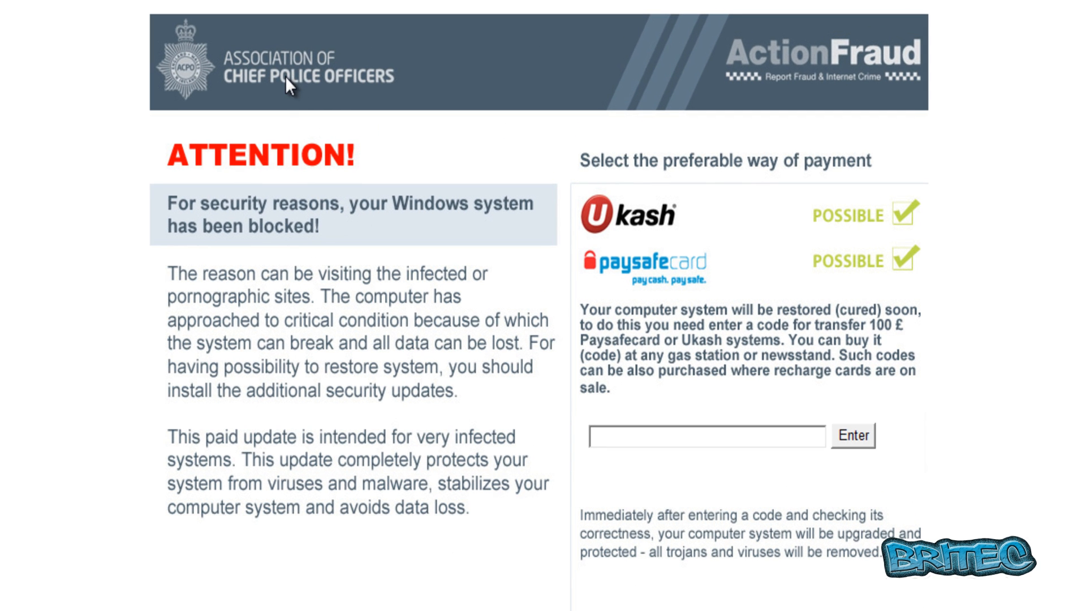
pyautogui.moveTo(326, 95)
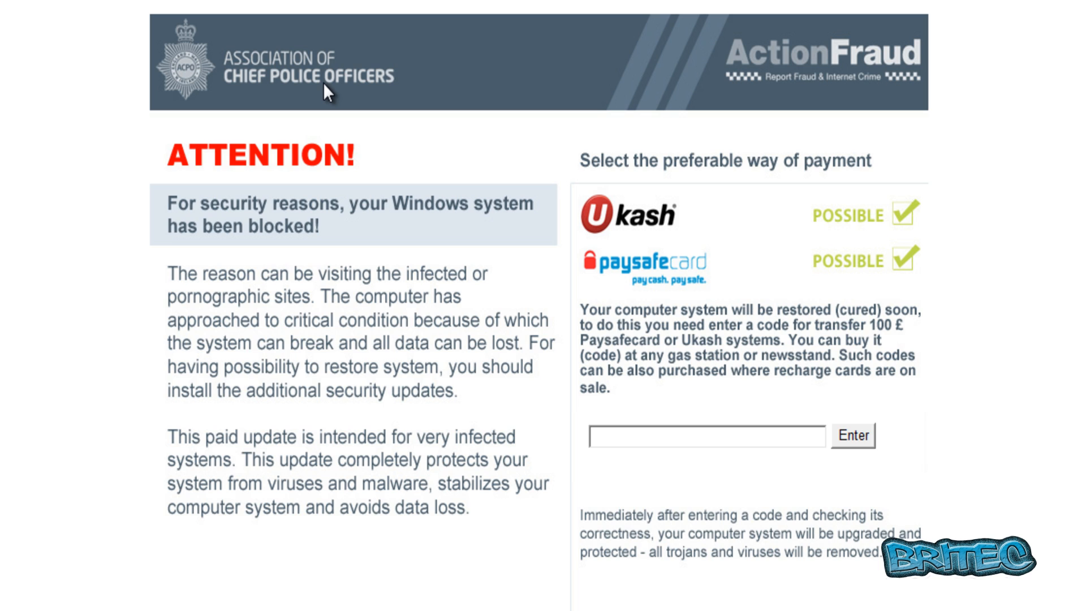
pyautogui.moveTo(334, 88)
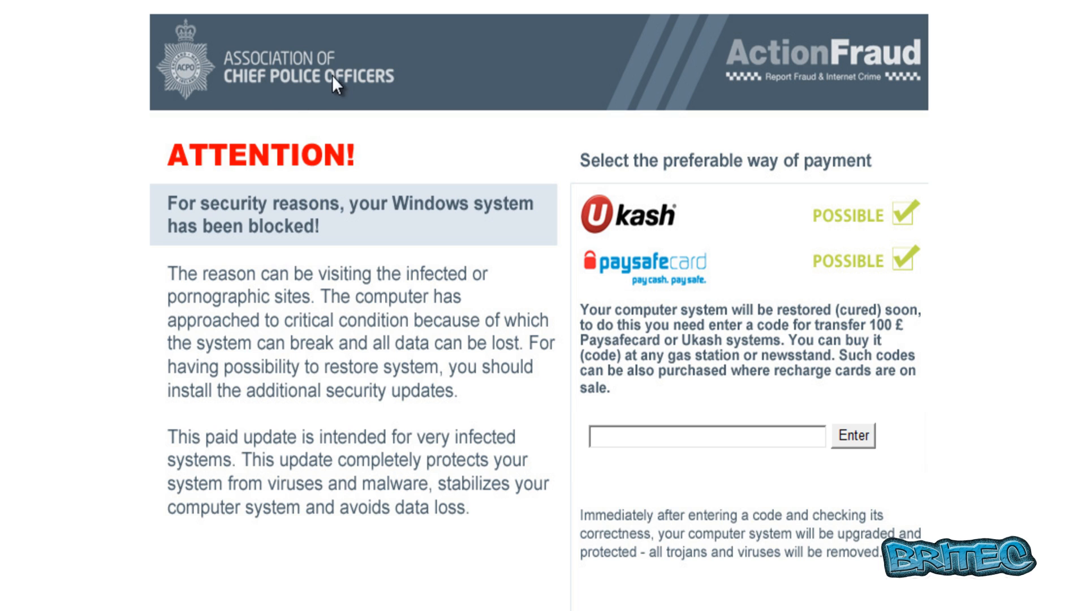
pyautogui.moveTo(885, 70)
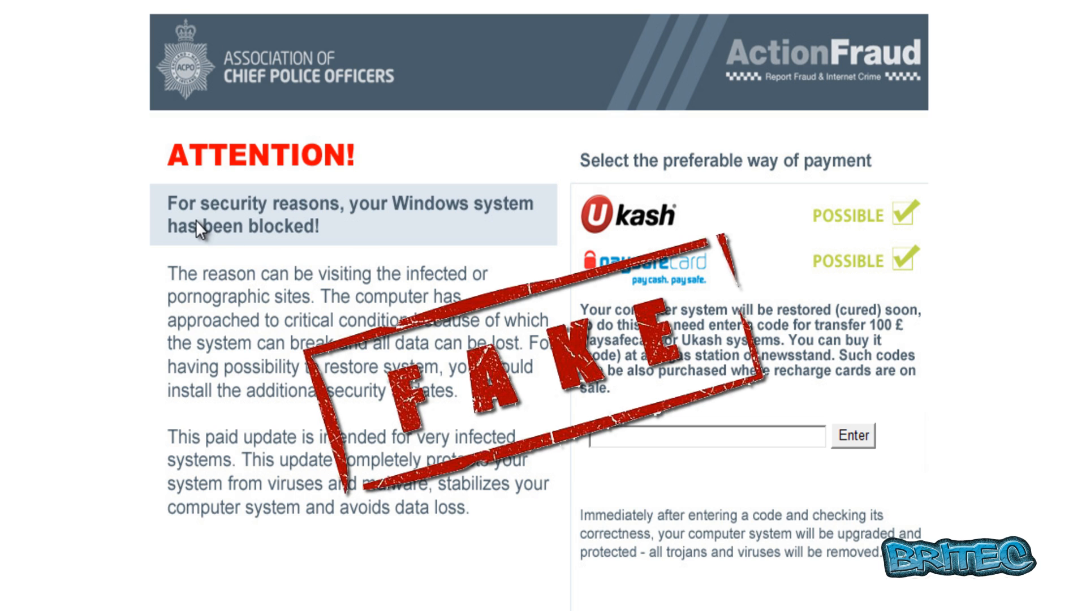
pyautogui.moveTo(541, 226)
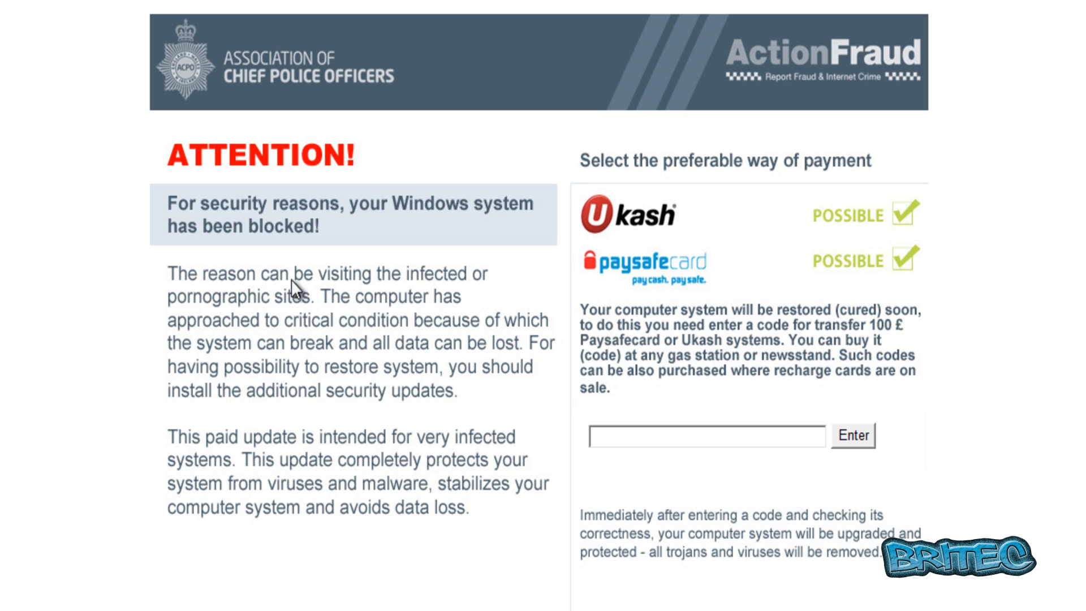
pyautogui.moveTo(419, 292)
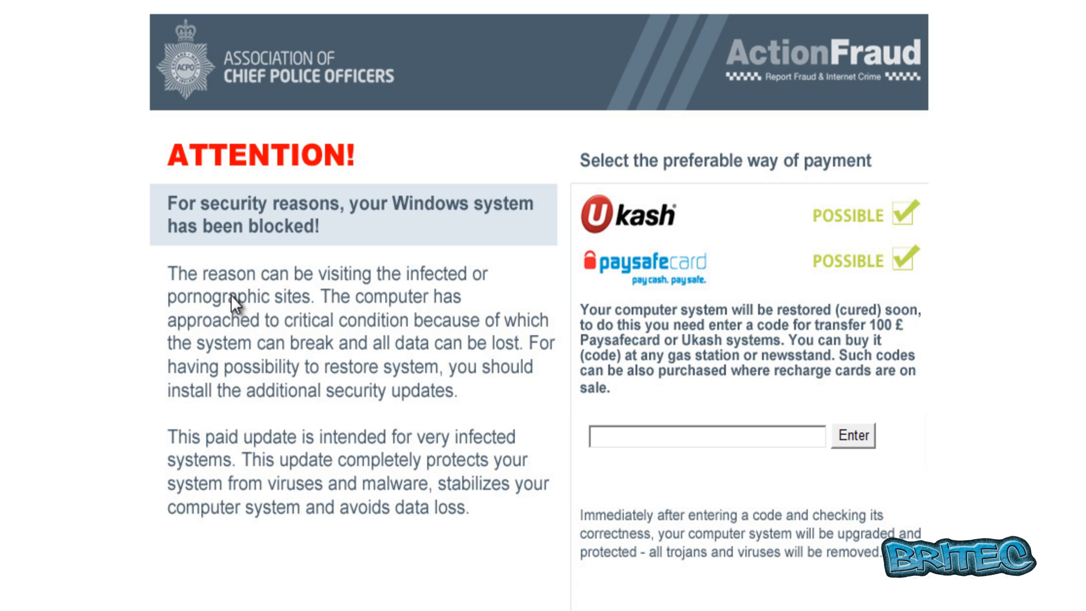
pyautogui.moveTo(293, 555)
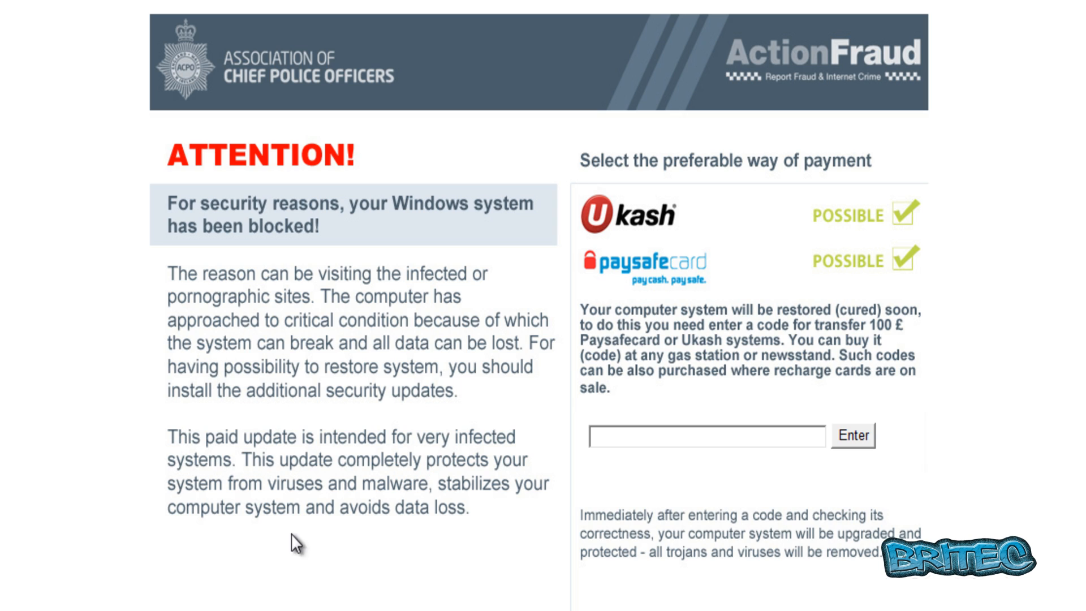
pyautogui.moveTo(651, 250)
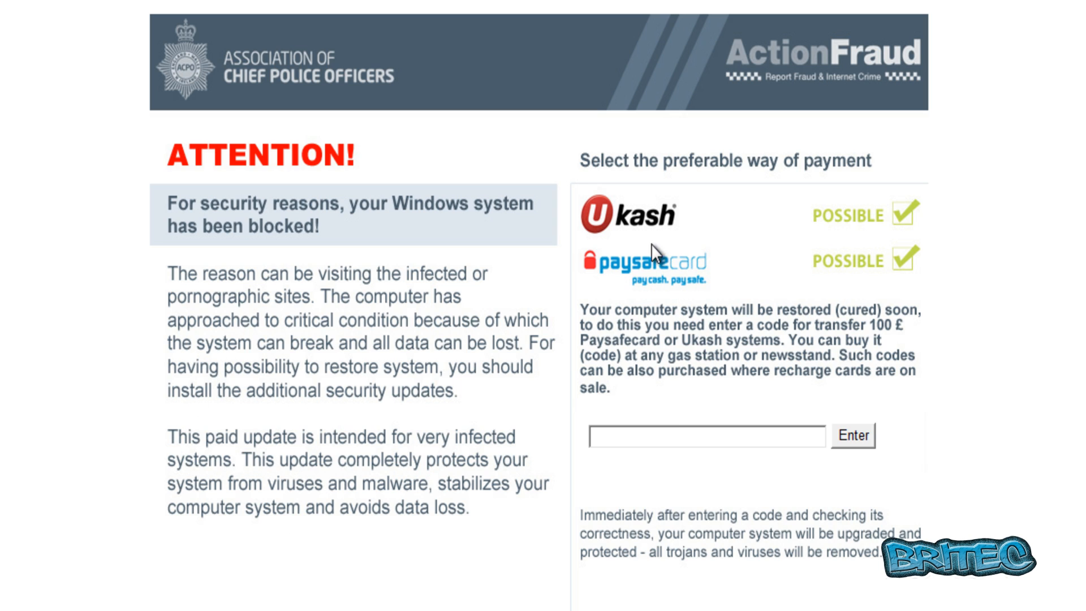
pyautogui.moveTo(722, 293)
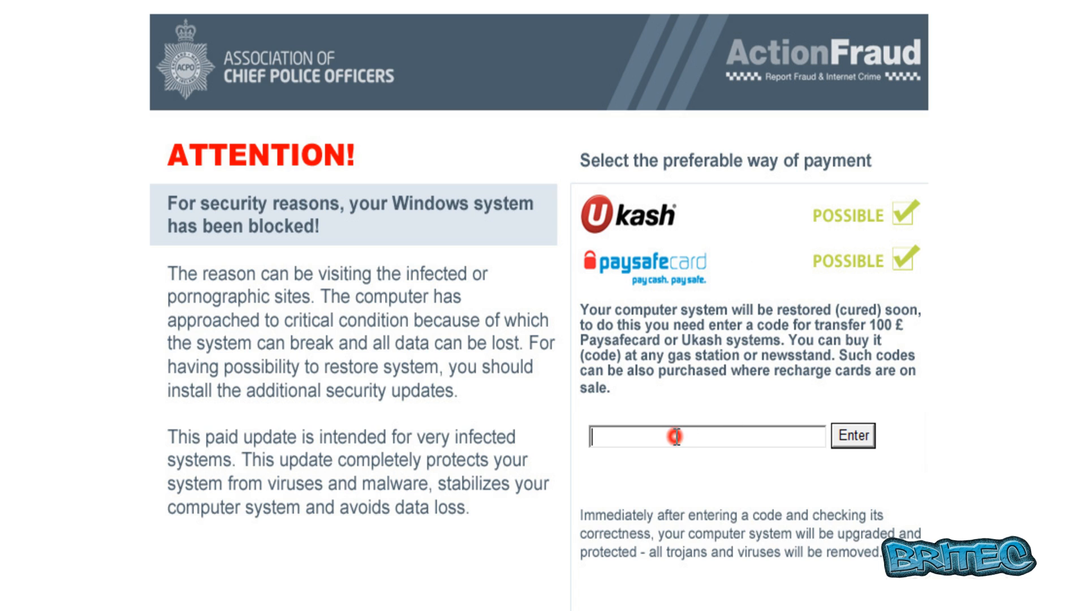
# Enter a fake voucher code 55555 in the ransom screen and dismiss the incorrect-code message.
pyautogui.write('55555')
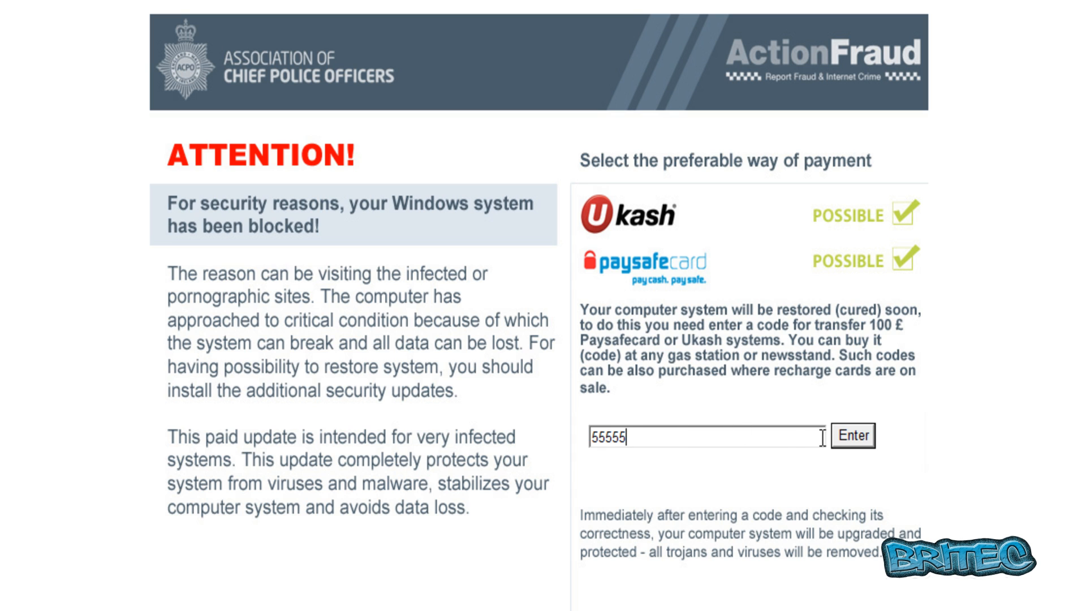
pyautogui.click(850, 436)
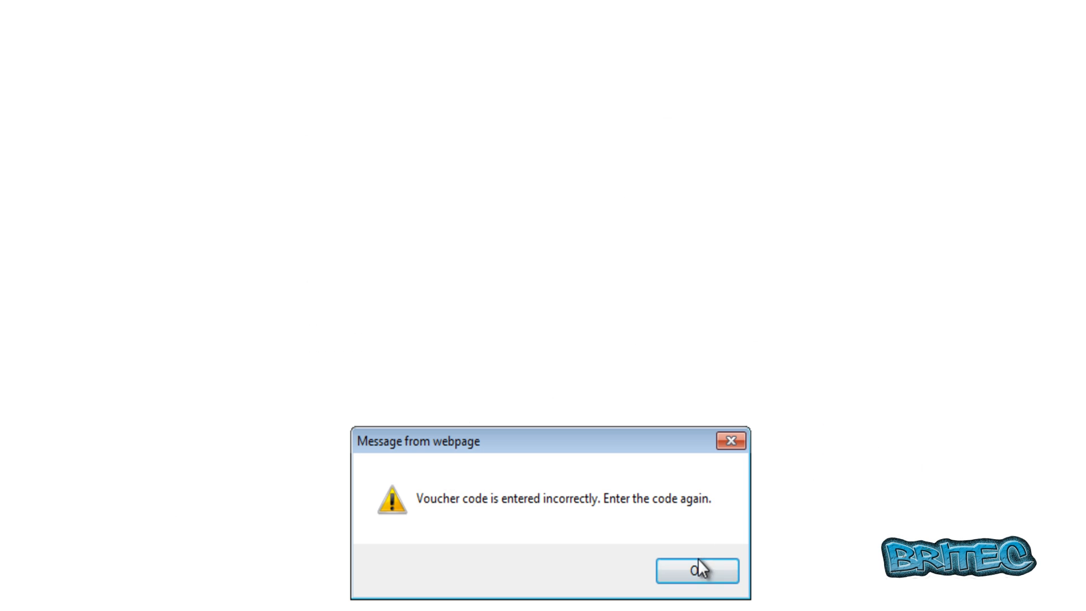
pyautogui.click(698, 572)
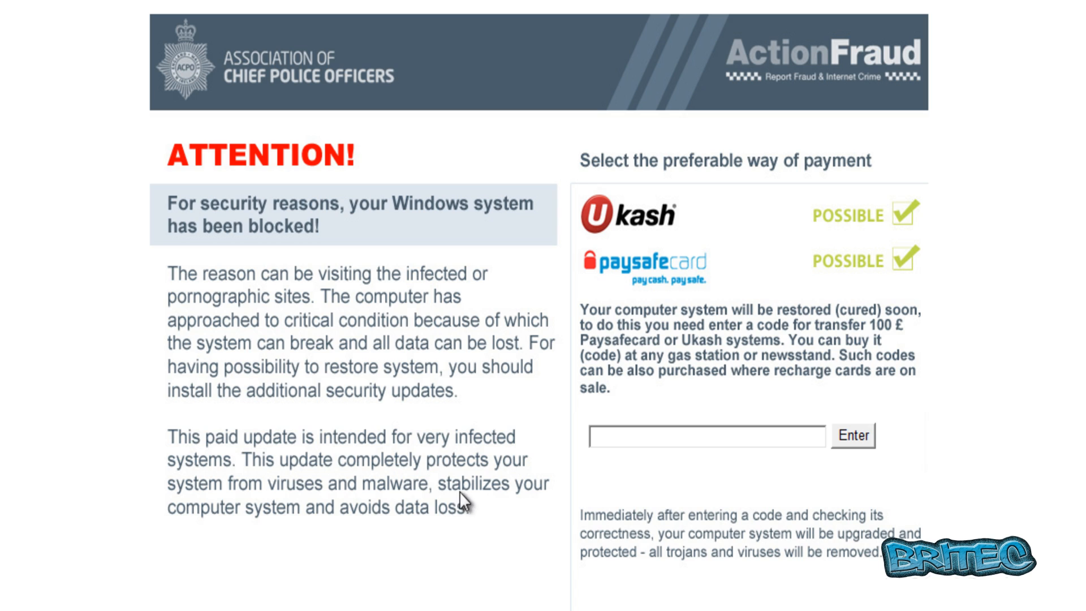
pyautogui.moveTo(339, 434)
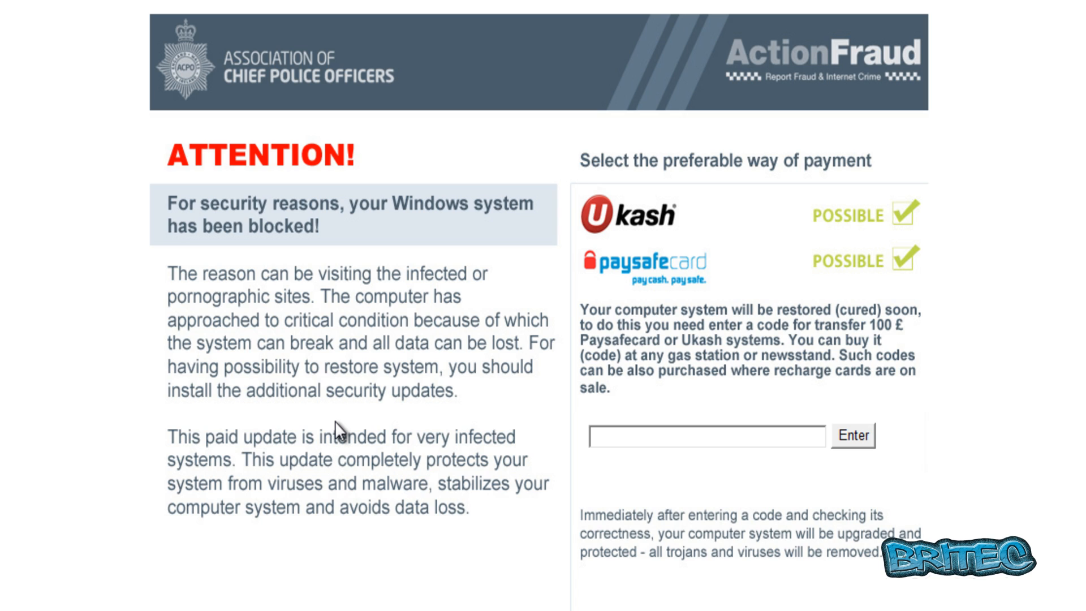
pyautogui.moveTo(335, 451)
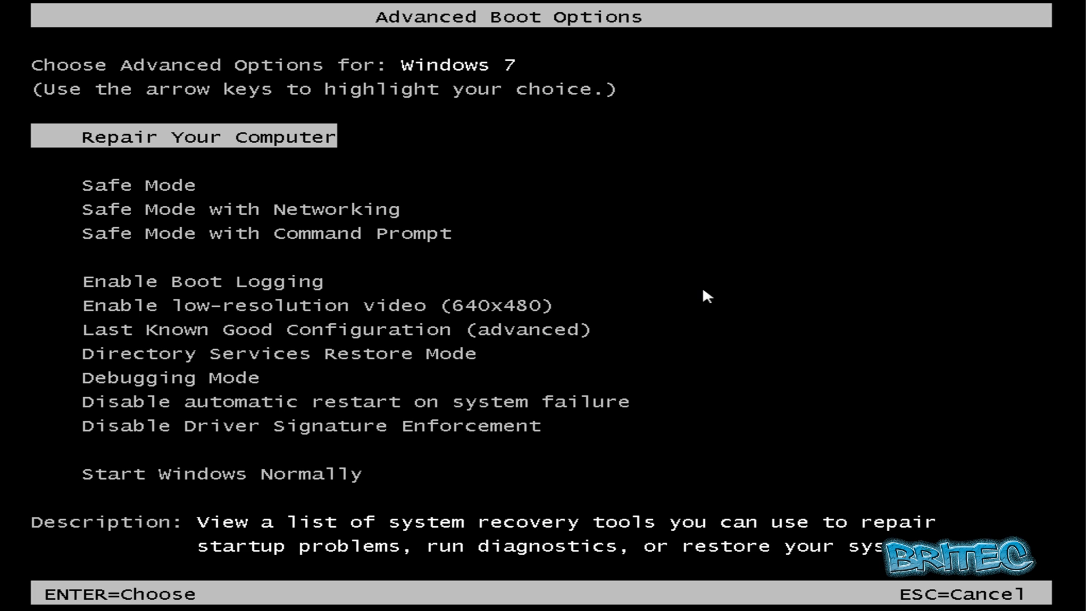
pyautogui.moveTo(573, 25)
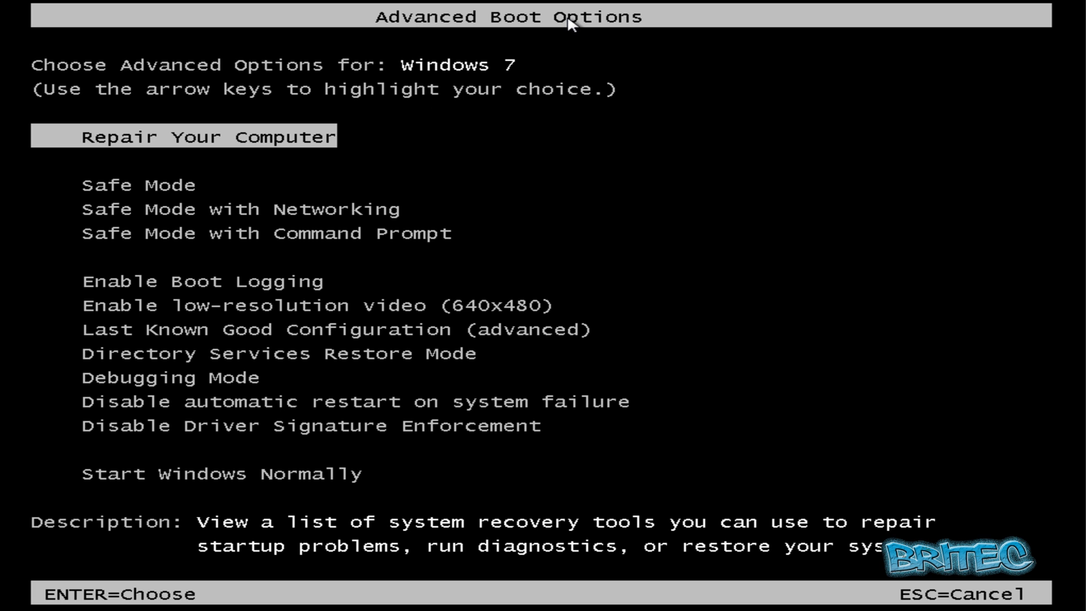
# Highlight Safe Mode with Command Prompt in Advanced Boot Options.
pyautogui.press('Down')
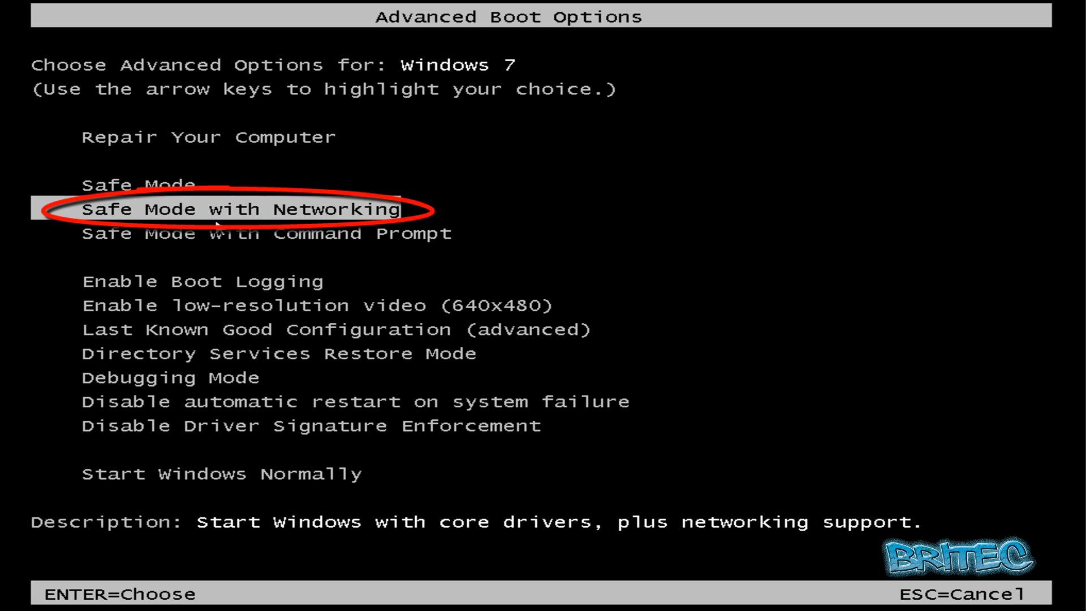
pyautogui.press('Down')
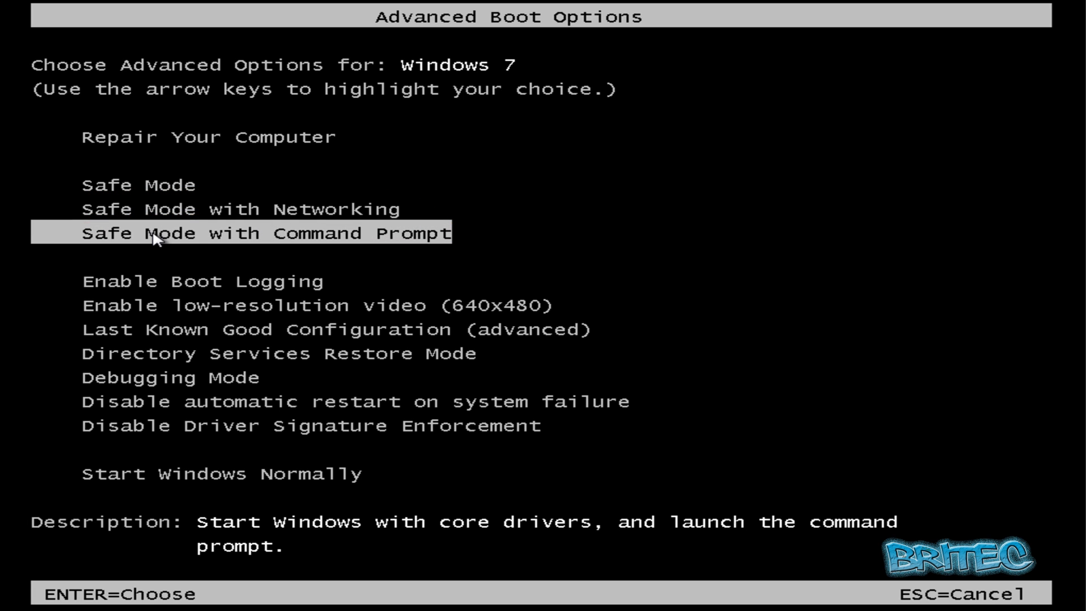
pyautogui.moveTo(271, 241)
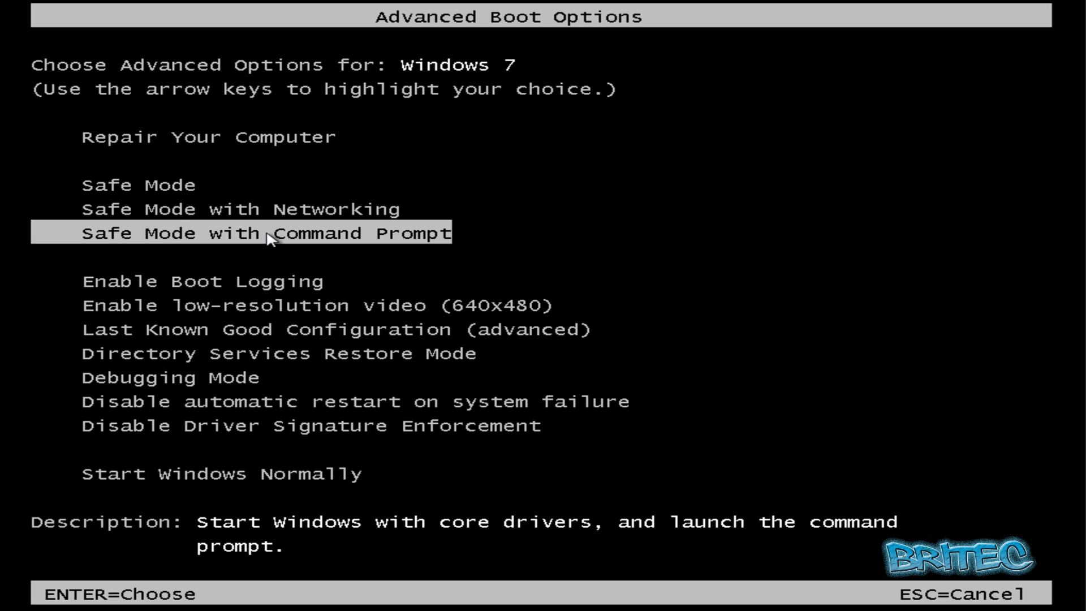
pyautogui.moveTo(248, 236)
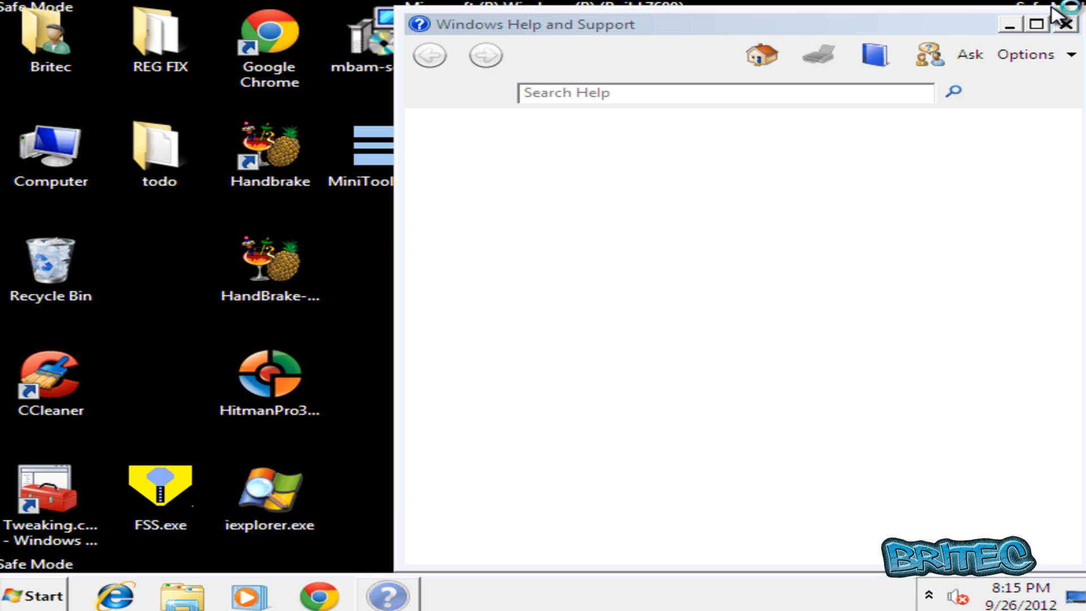
pyautogui.click(1063, 22)
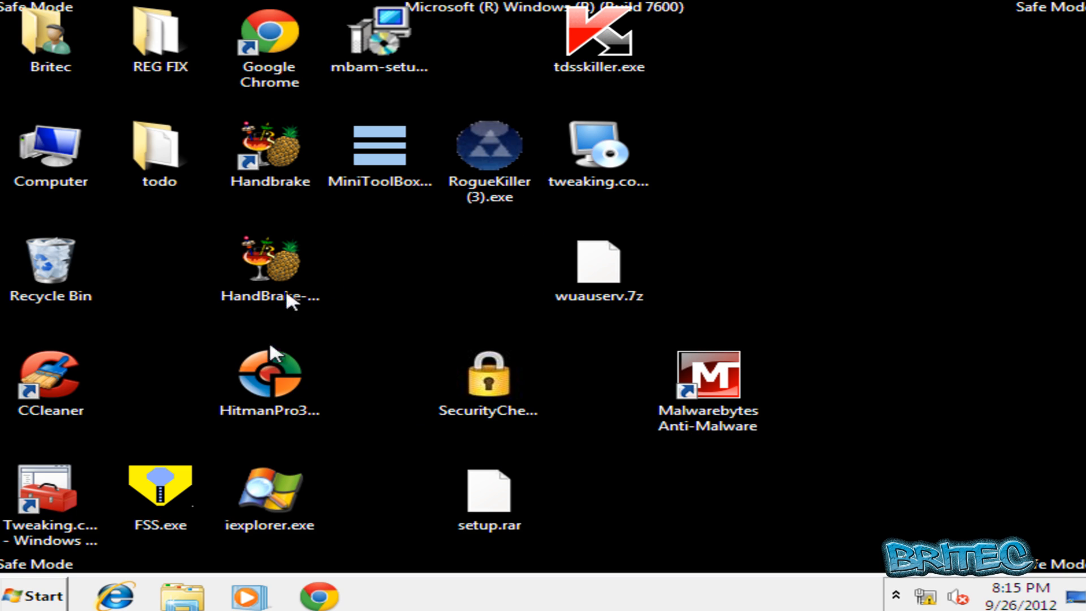
pyautogui.moveTo(357, 303)
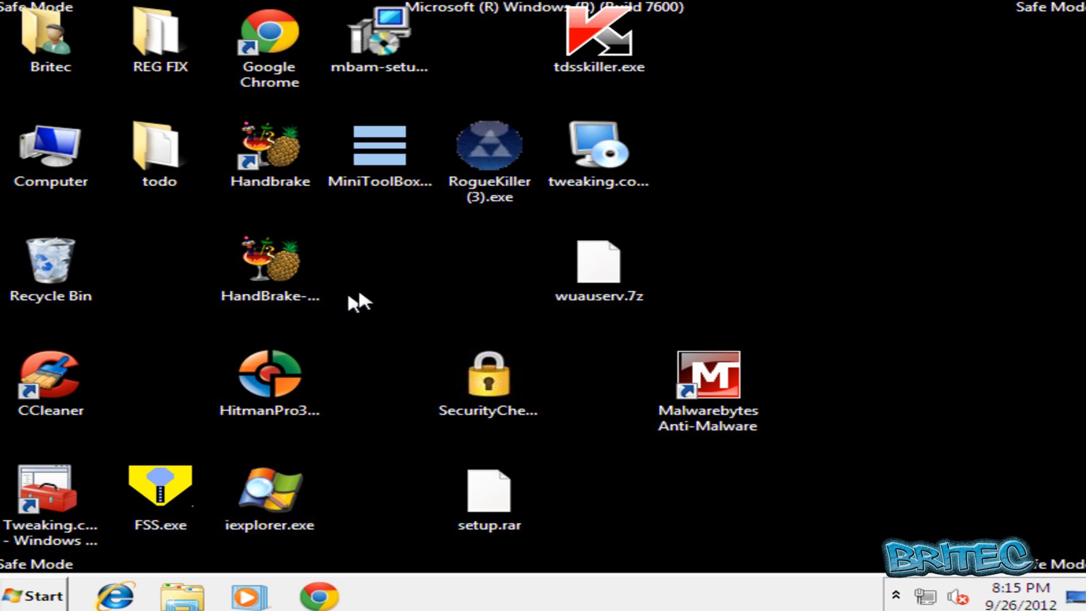
pyautogui.moveTo(142, 391)
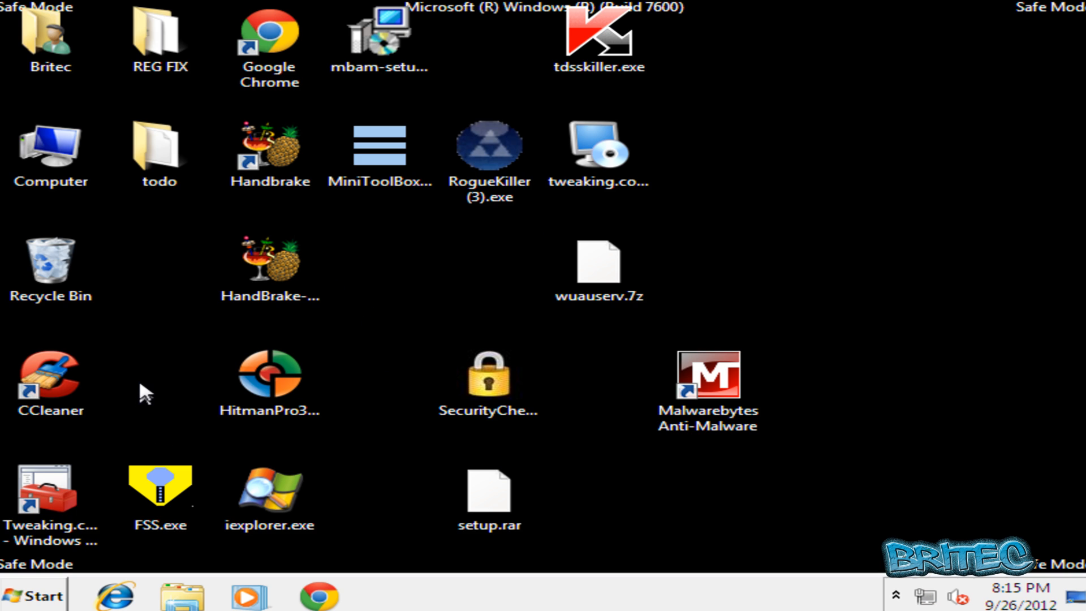
pyautogui.moveTo(725, 369)
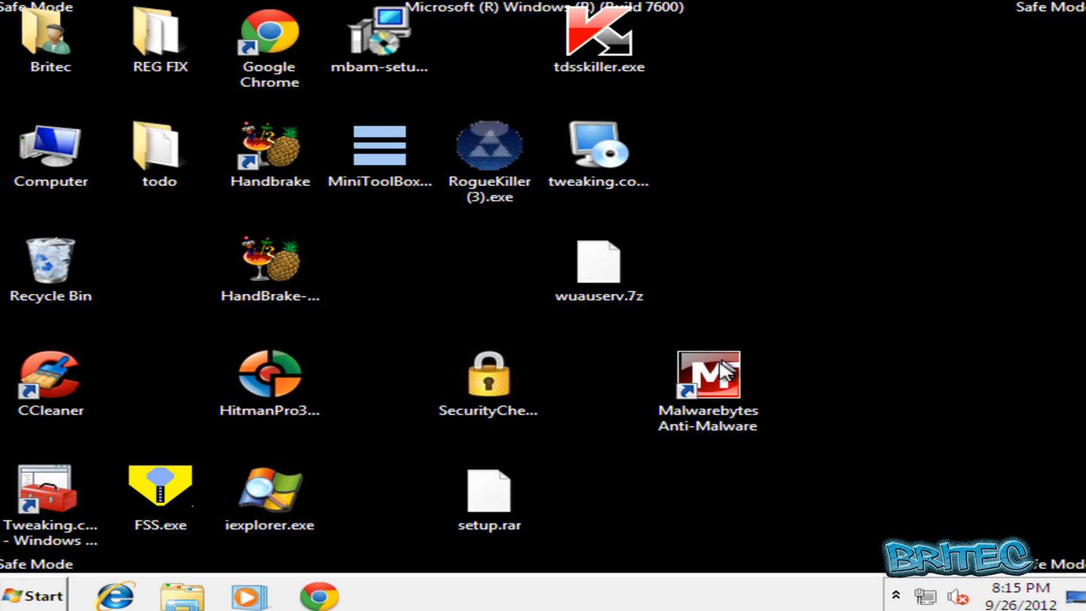
pyautogui.moveTo(412, 554)
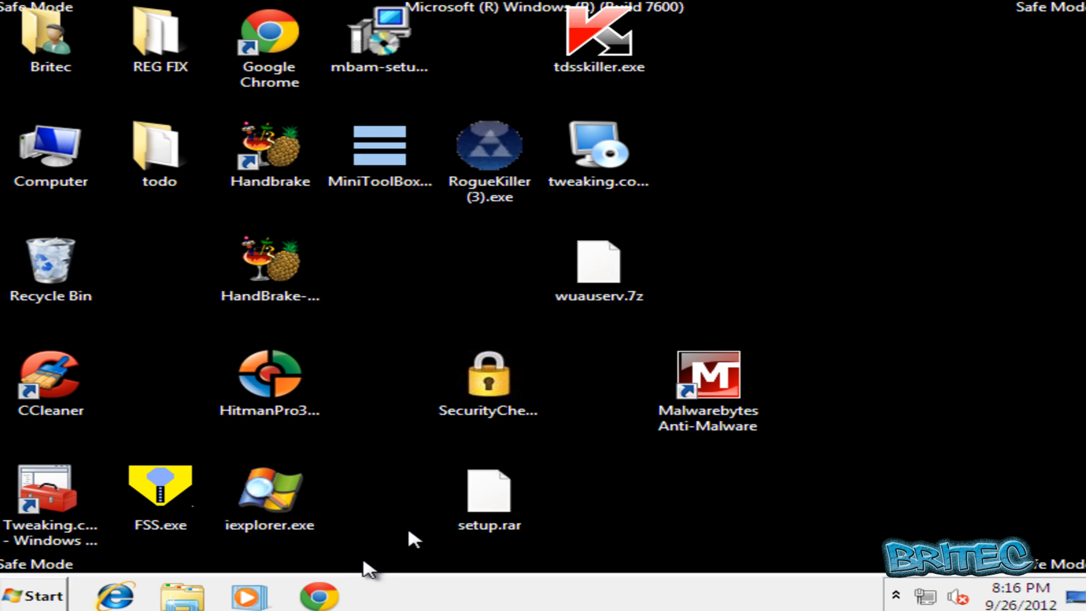
pyautogui.moveTo(346, 579)
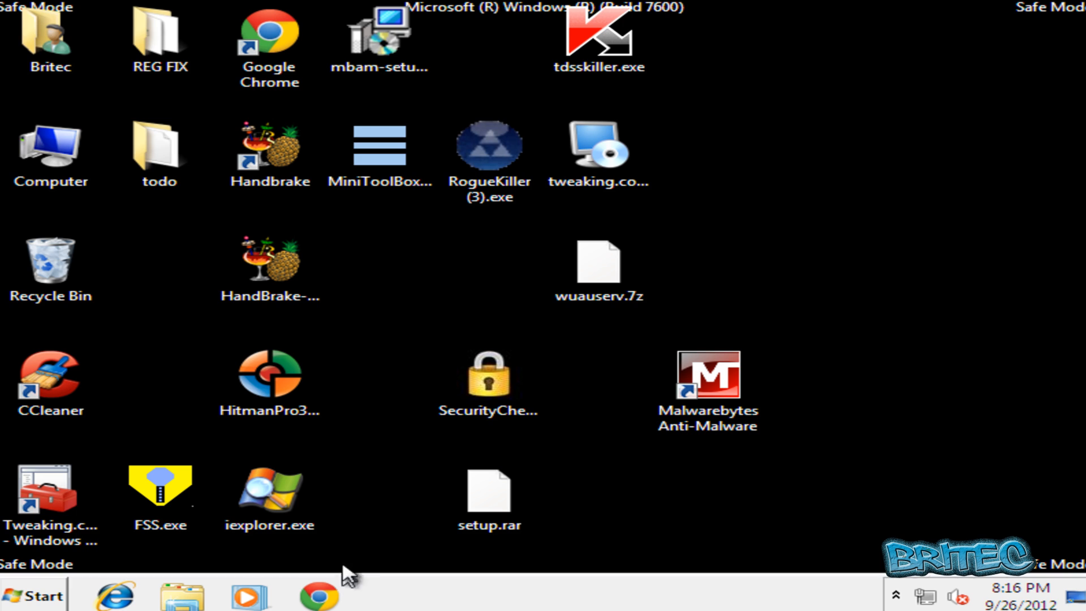
pyautogui.moveTo(210, 432)
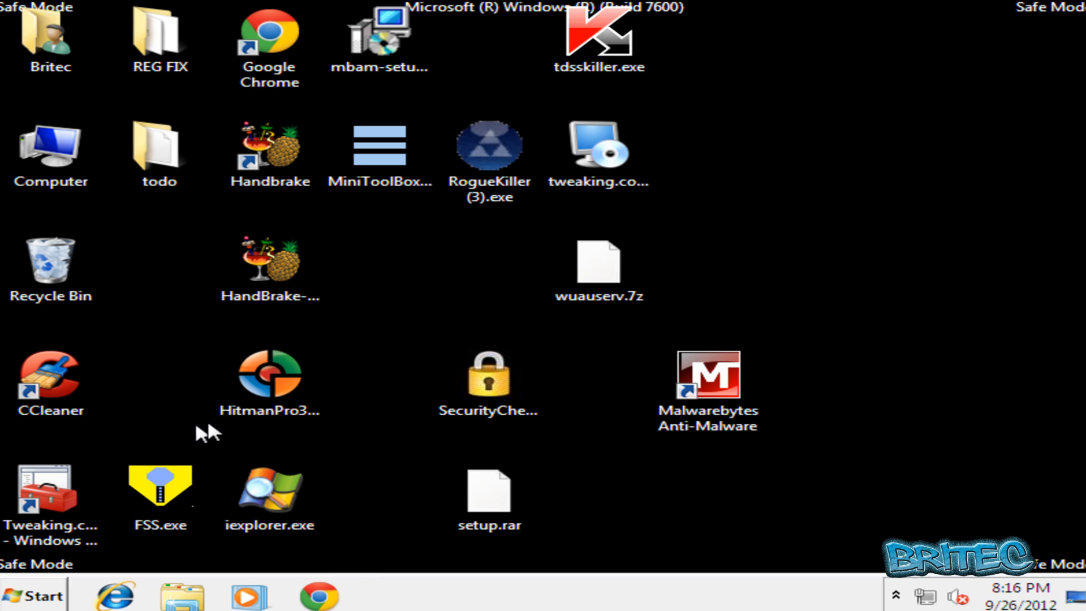
pyautogui.moveTo(712, 443)
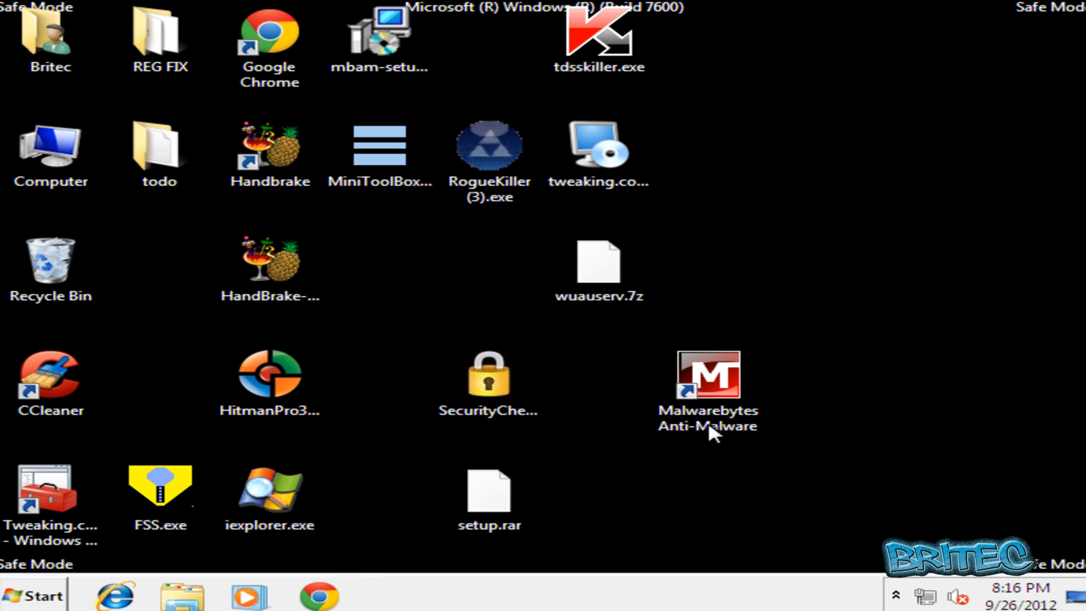
pyautogui.moveTo(772, 205)
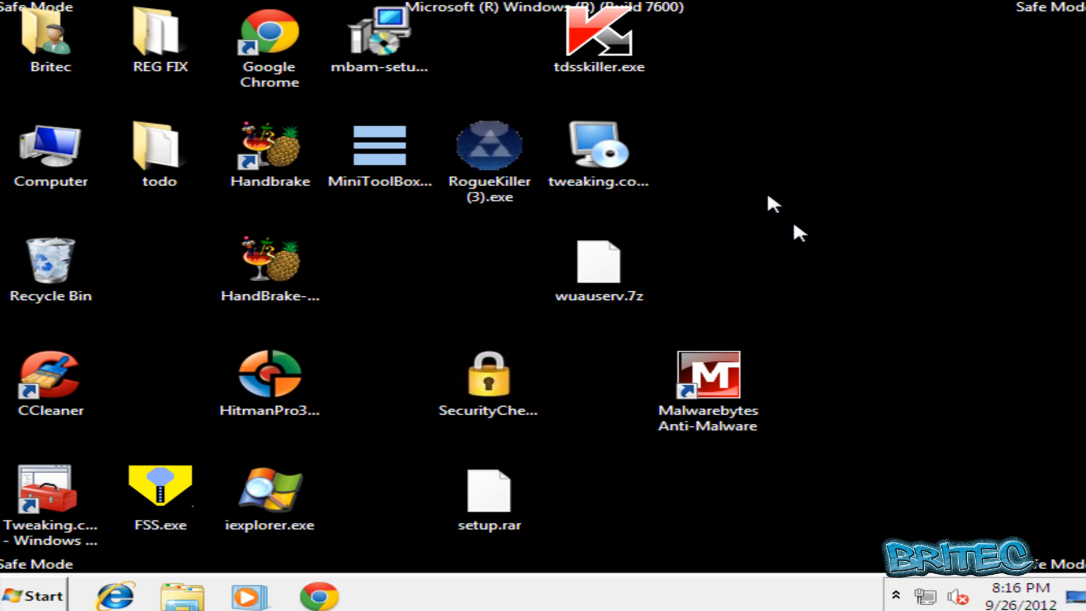
pyautogui.moveTo(28, 593)
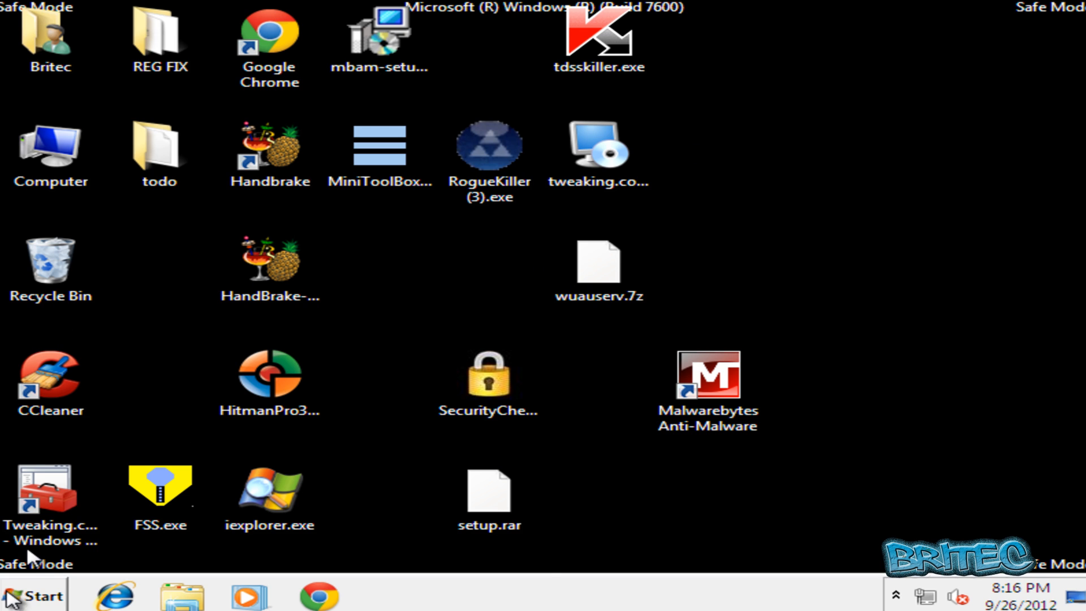
# Browse from Computer through C:\Users\Britec into the AppData folder.
pyautogui.click(28, 594)
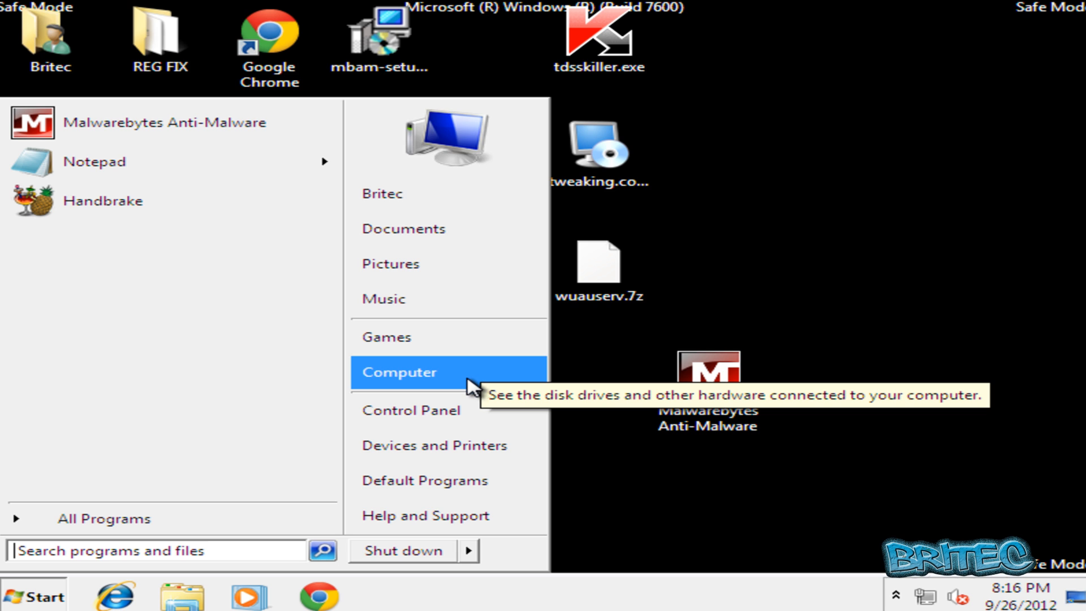
pyautogui.moveTo(430, 394)
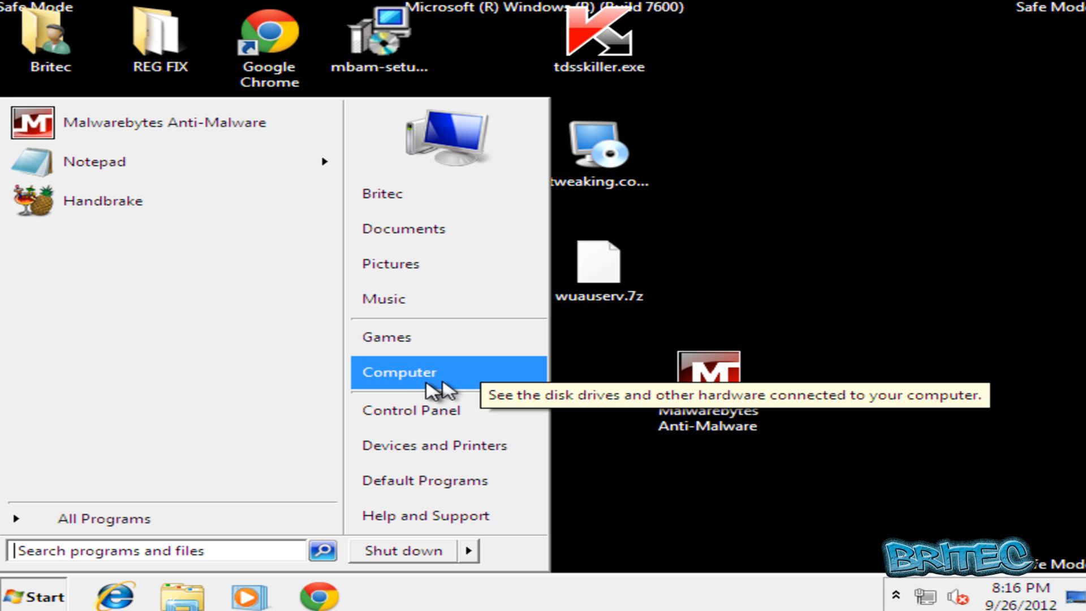
pyautogui.click(398, 371)
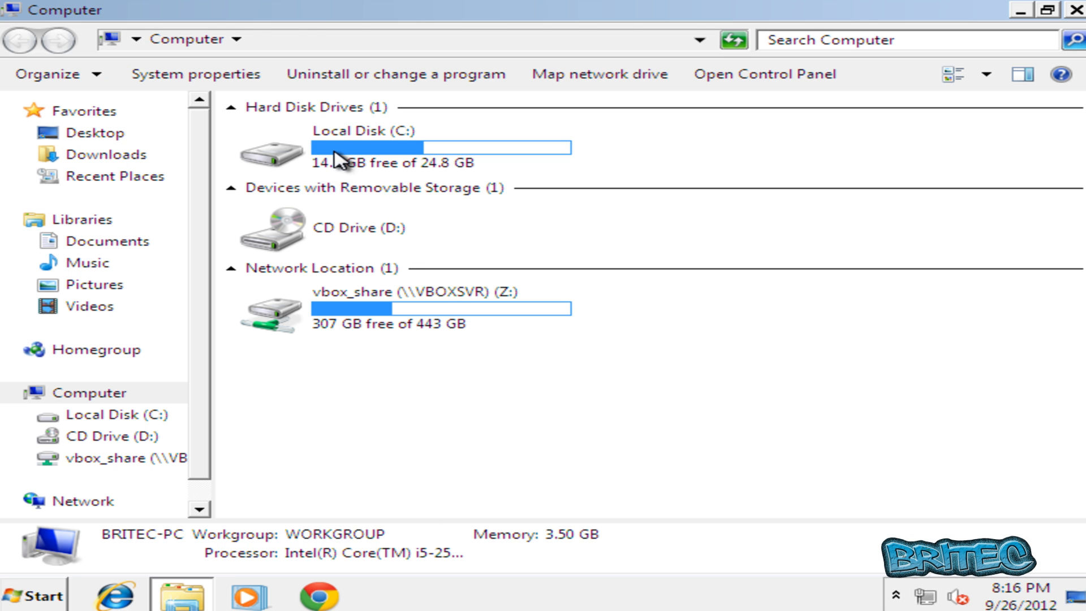
pyautogui.doubleClick(357, 145)
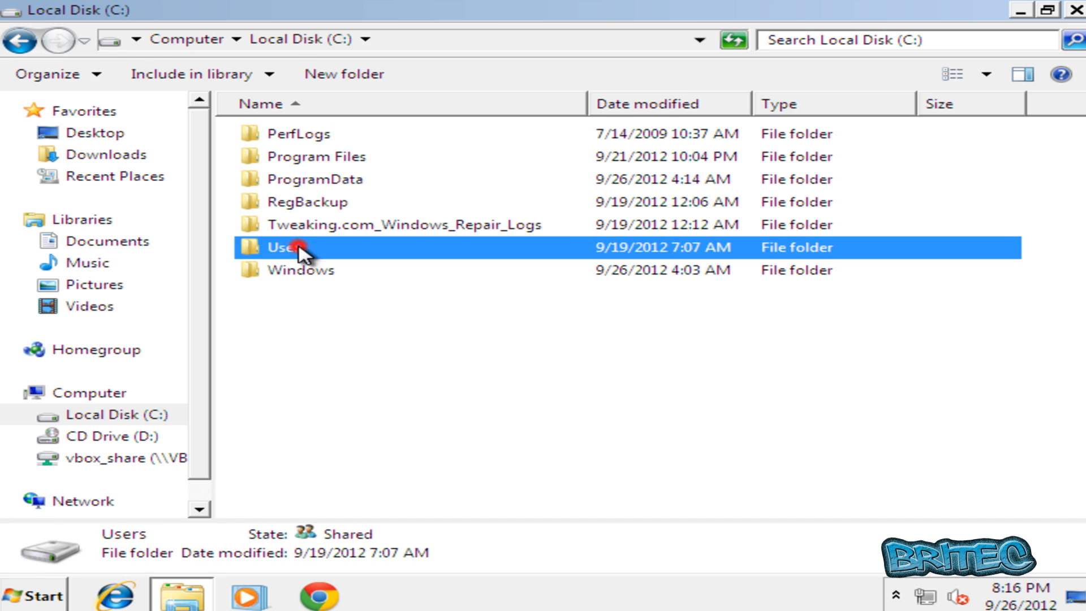
pyautogui.doubleClick(280, 246)
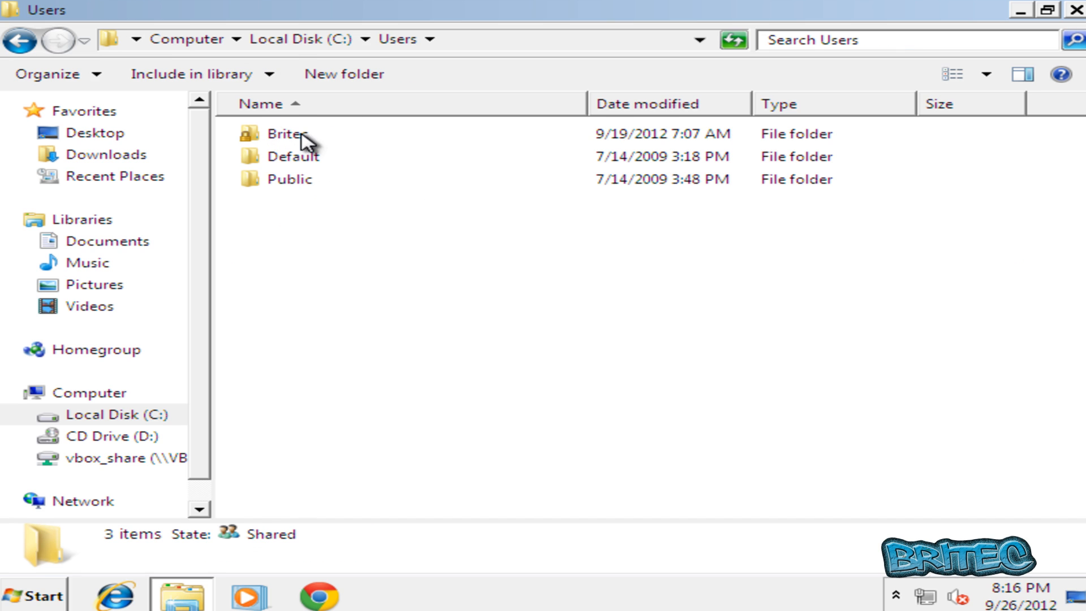
pyautogui.doubleClick(287, 133)
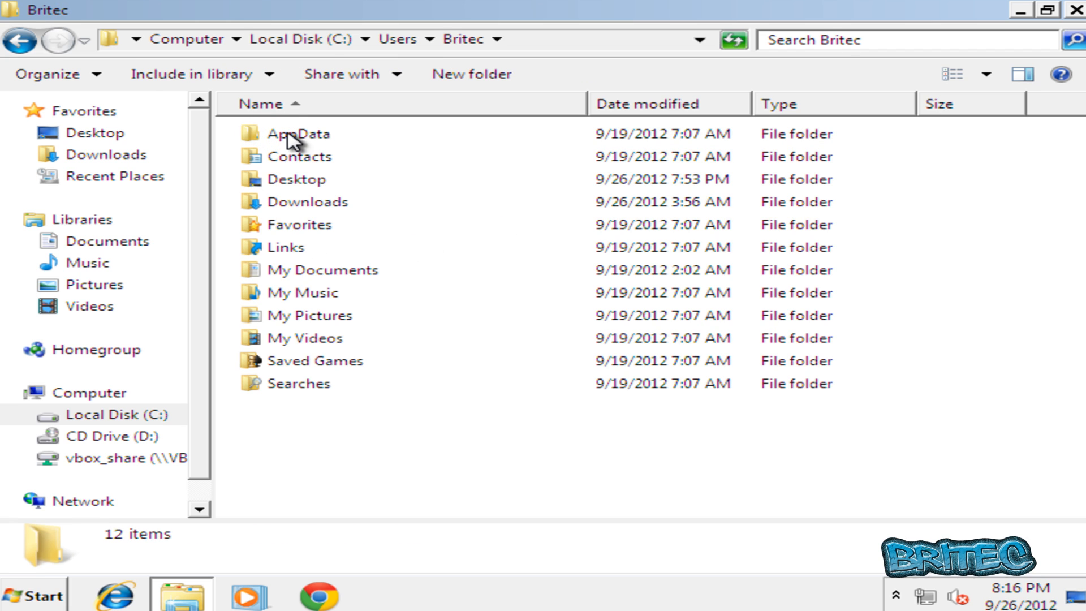
pyautogui.doubleClick(298, 134)
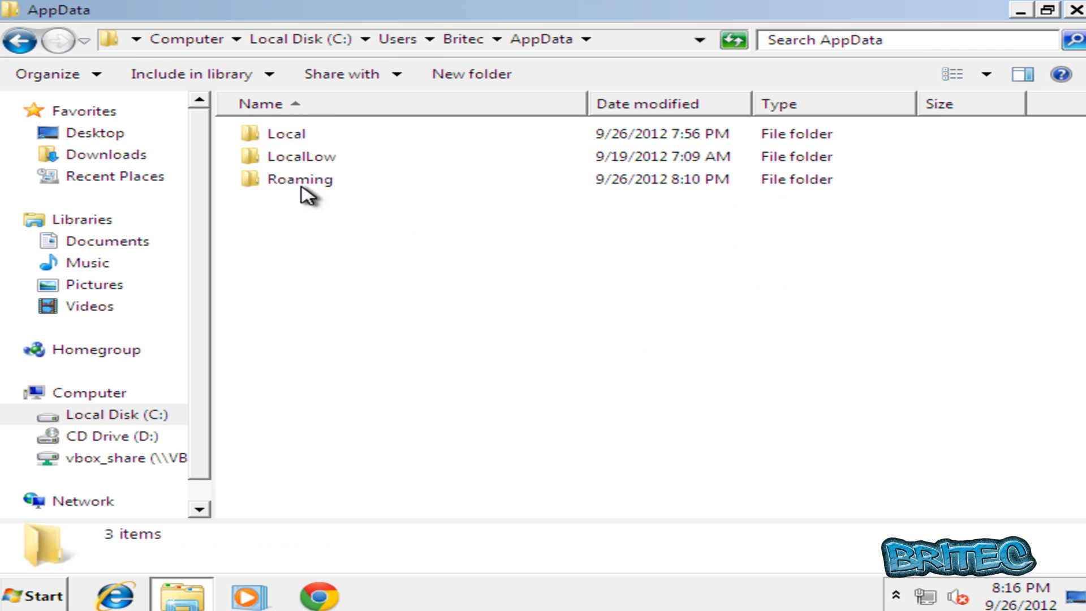
# In Folder Options, choose 'Show hidden files, folders, and drives'.
pyautogui.click(46, 74)
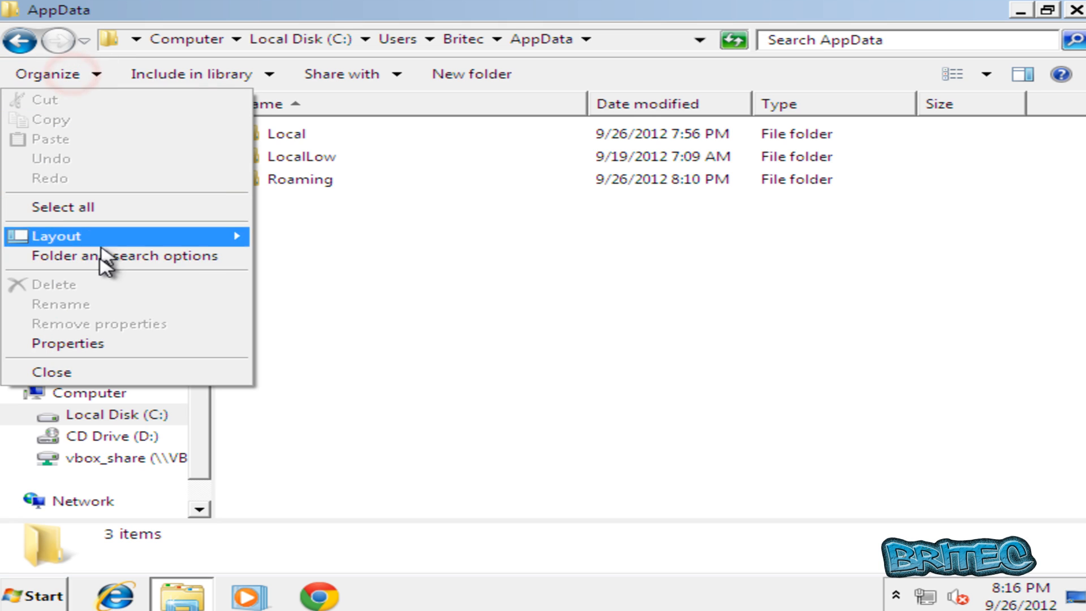
pyautogui.moveTo(172, 269)
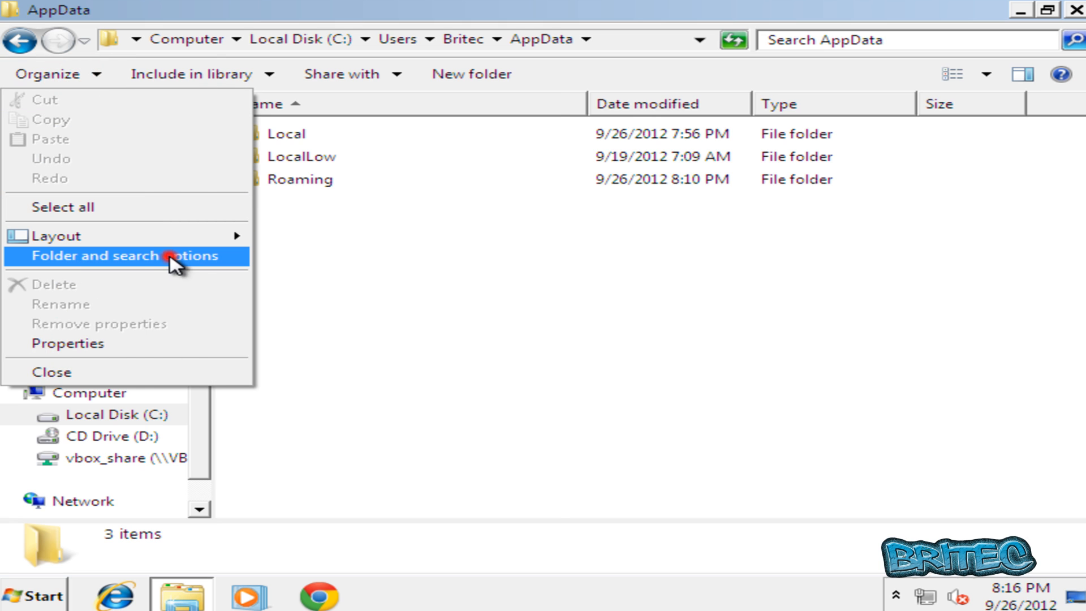
pyautogui.click(124, 256)
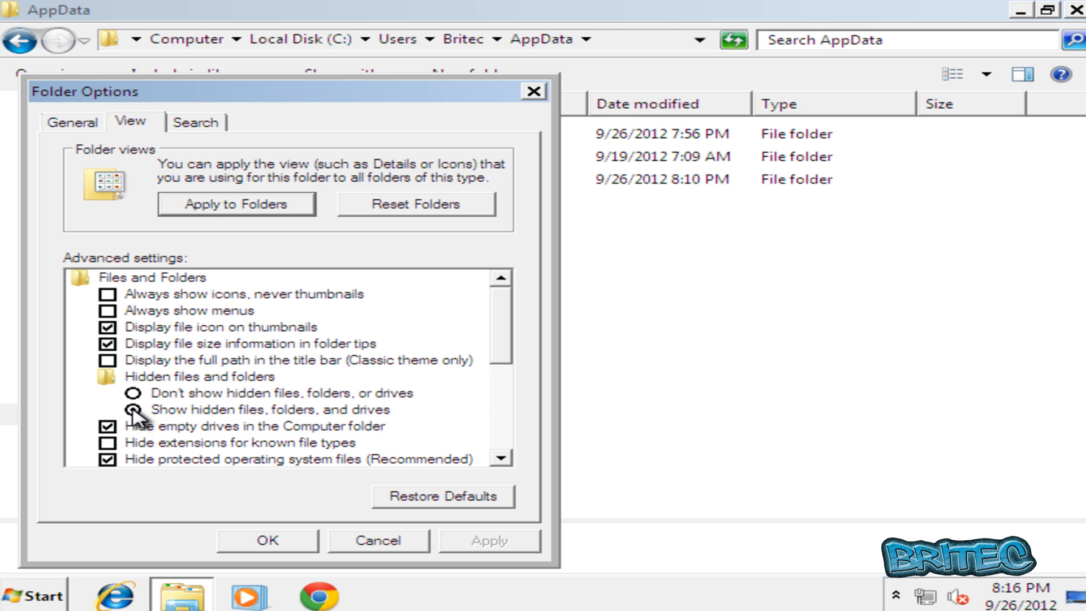
pyautogui.click(132, 409)
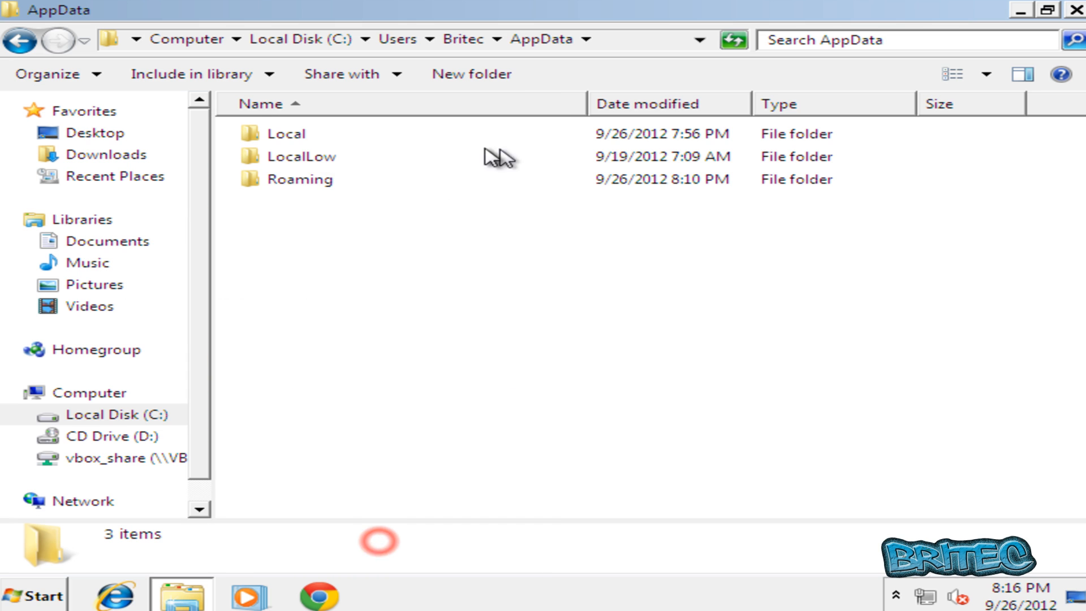
pyautogui.moveTo(294, 182)
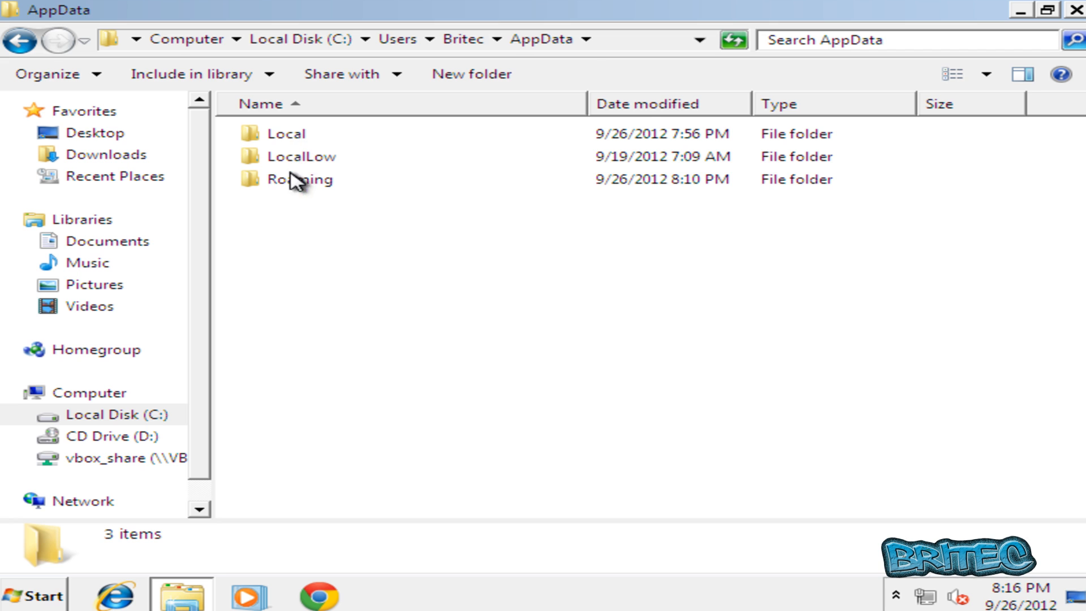
# Delete the hex-named .exe and the hellomoto folder from Roaming, returning to AppData.
pyautogui.doubleClick(294, 179)
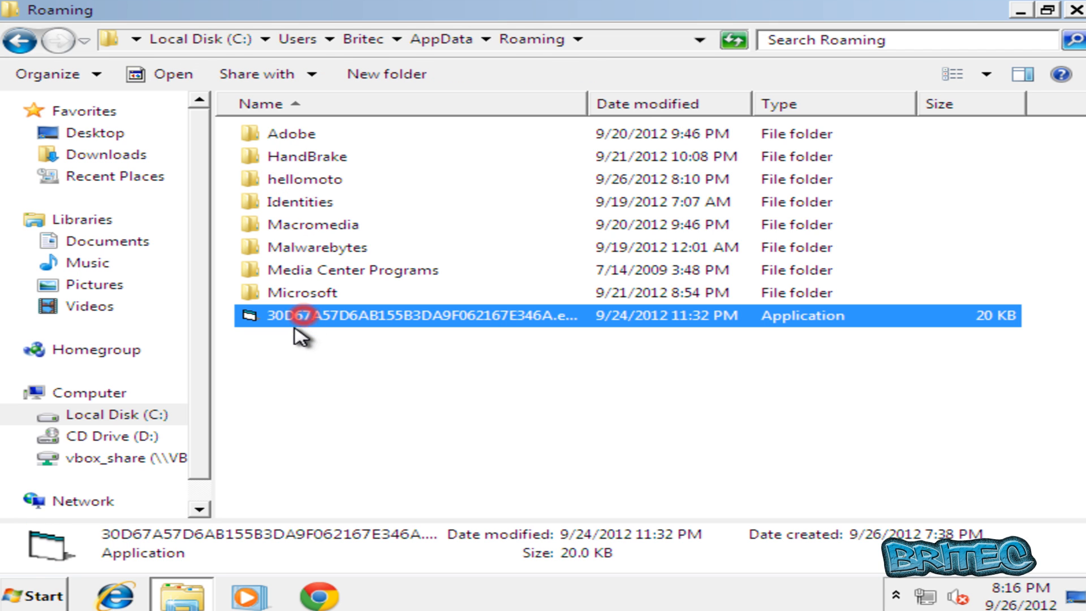
pyautogui.moveTo(313, 328)
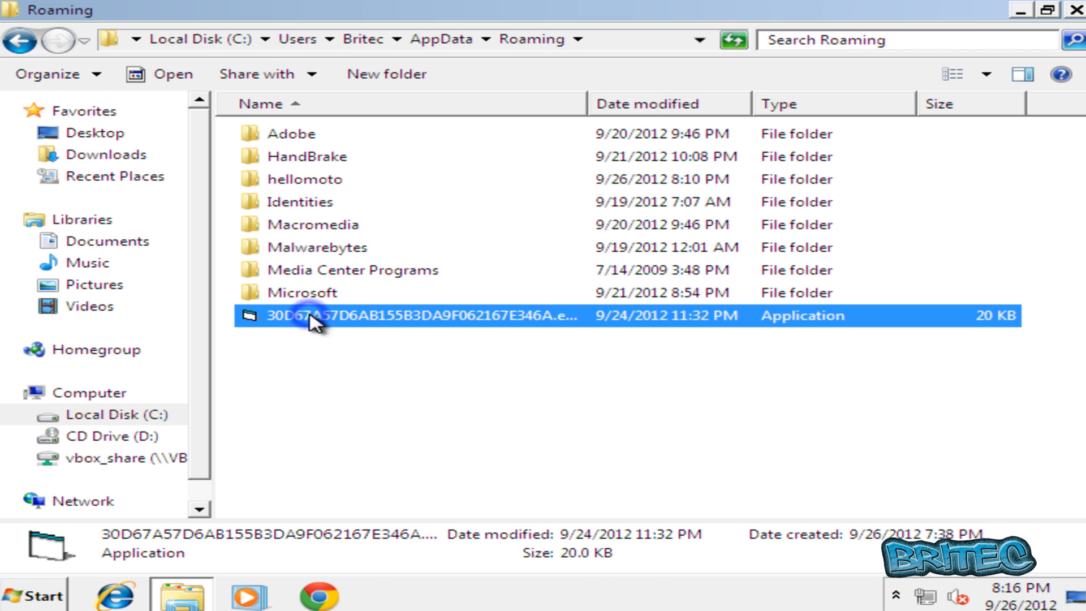
pyautogui.press('Delete')
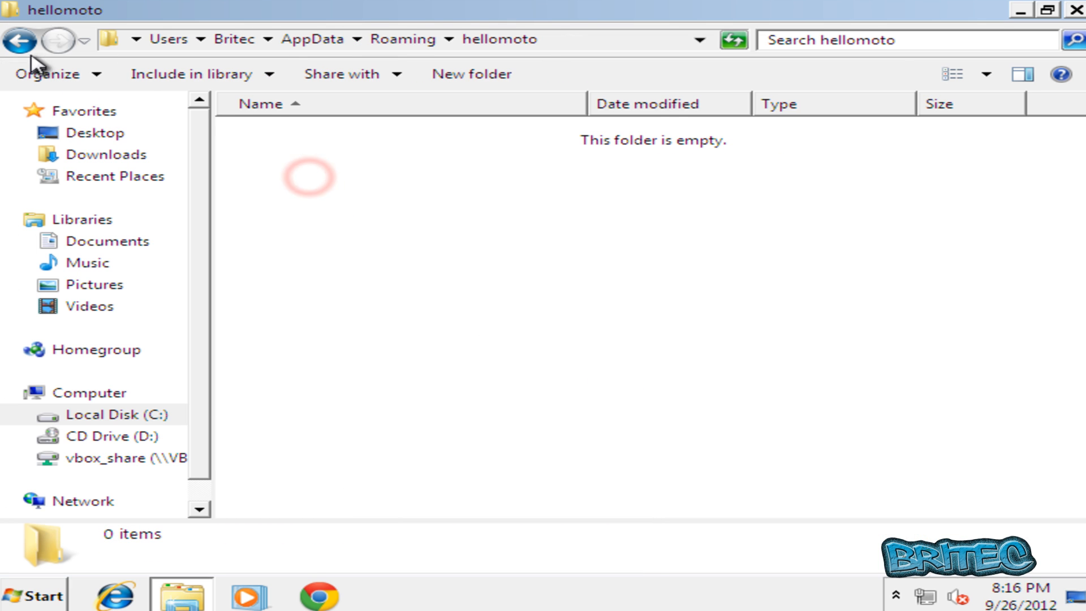
pyautogui.rightClick(281, 177)
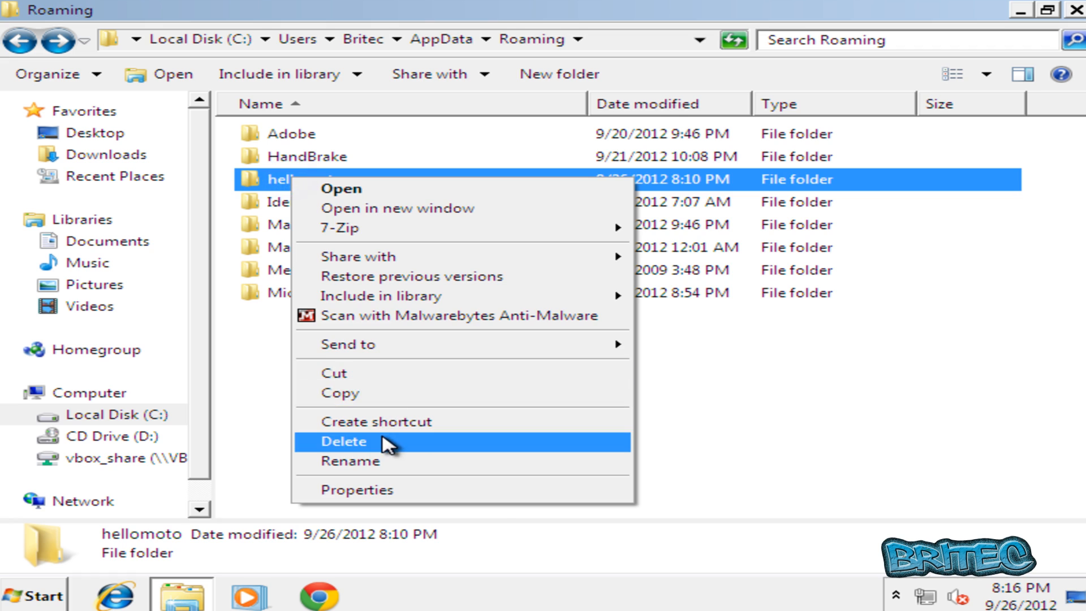
pyautogui.click(343, 442)
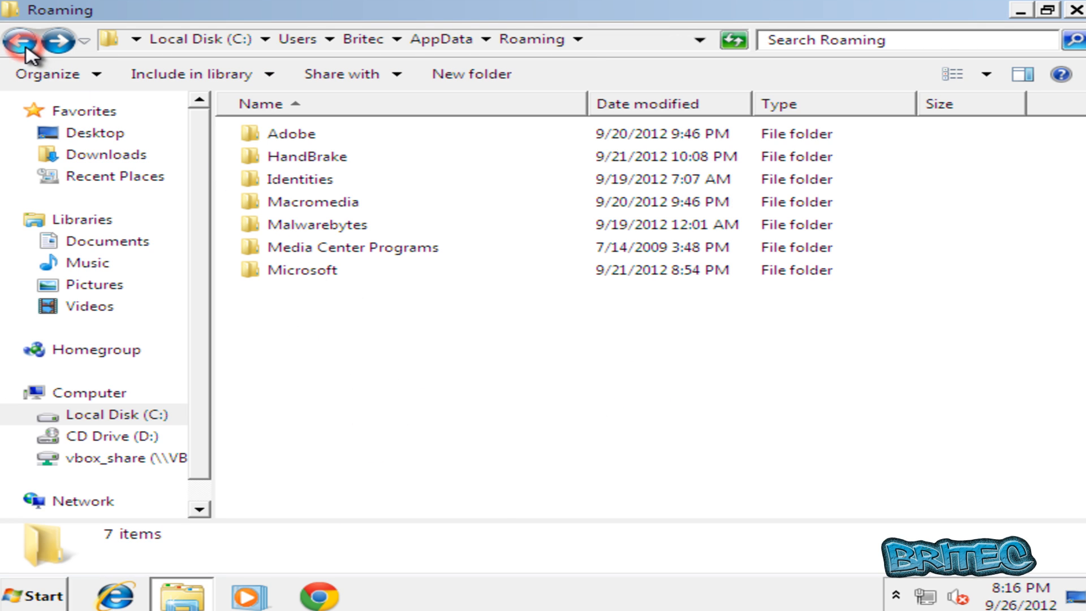
pyautogui.click(24, 44)
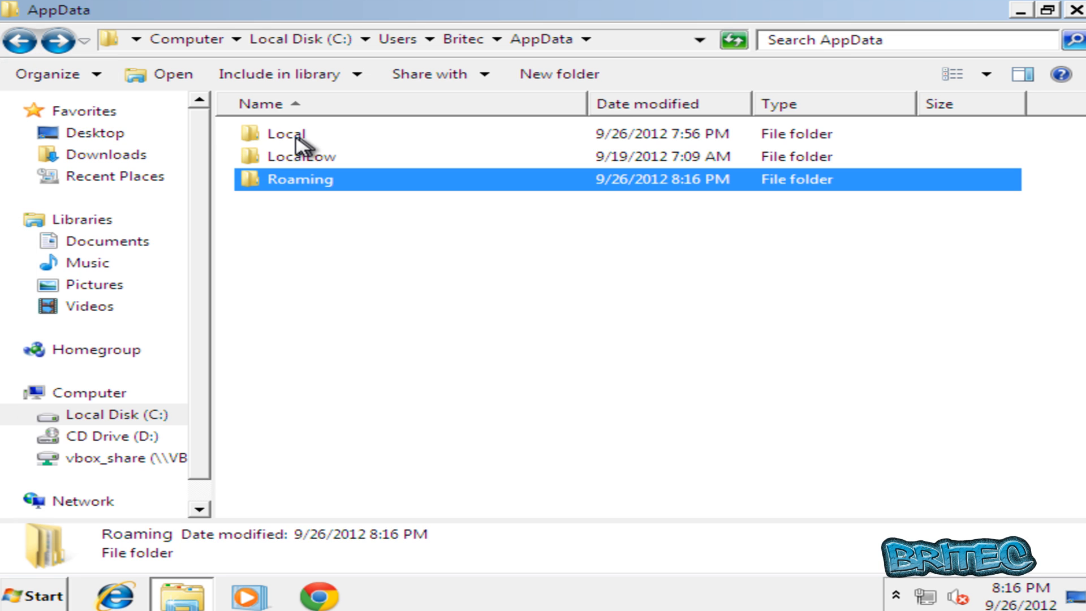
# Browse into Local\Microsoft\Windows\1167.
pyautogui.doubleClick(289, 135)
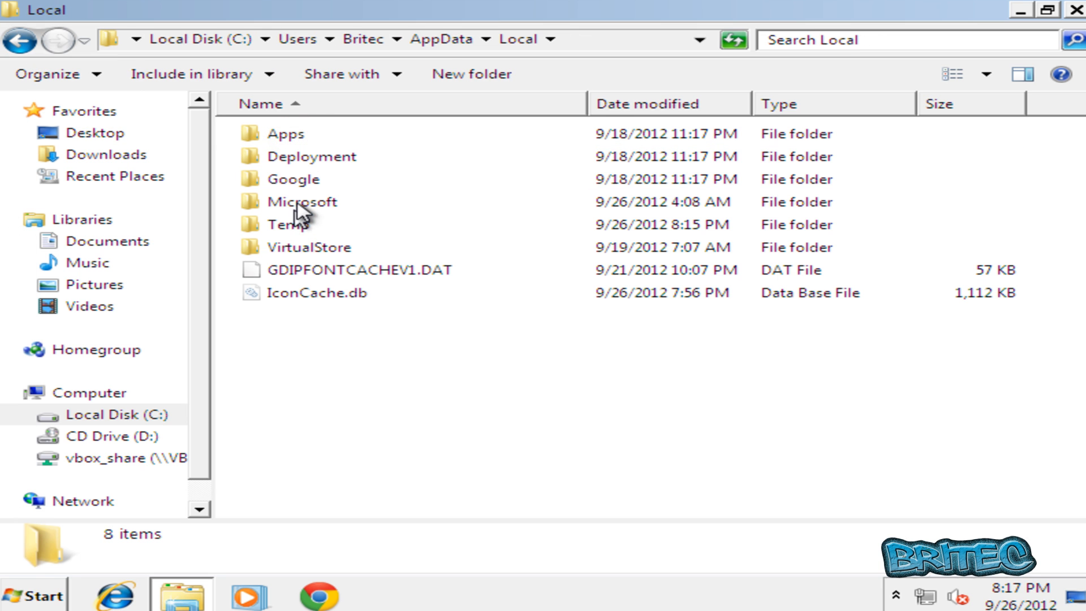
pyautogui.doubleClick(305, 201)
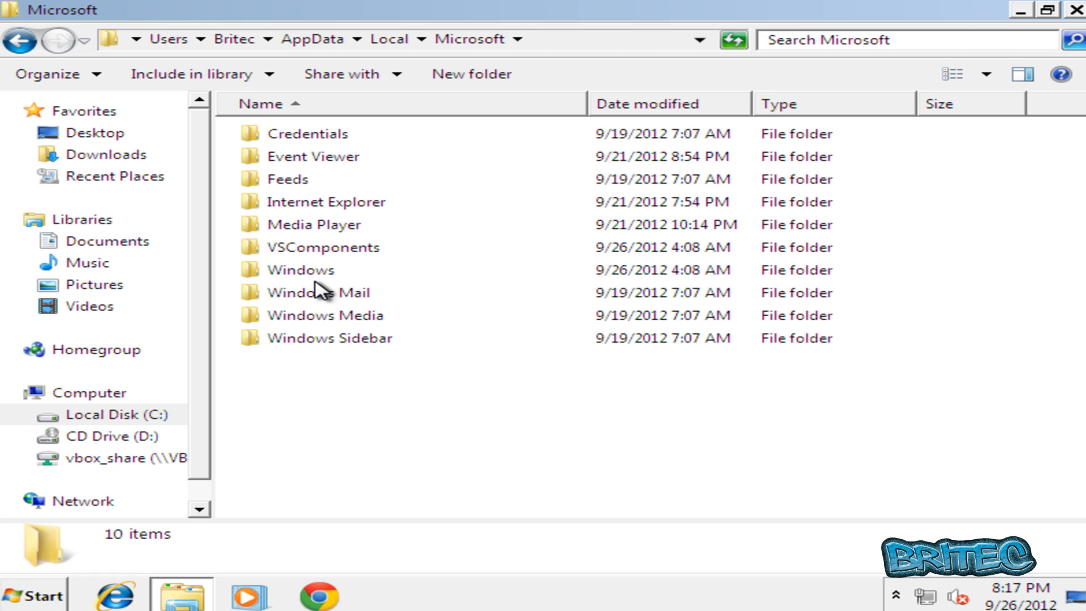
pyautogui.doubleClick(303, 269)
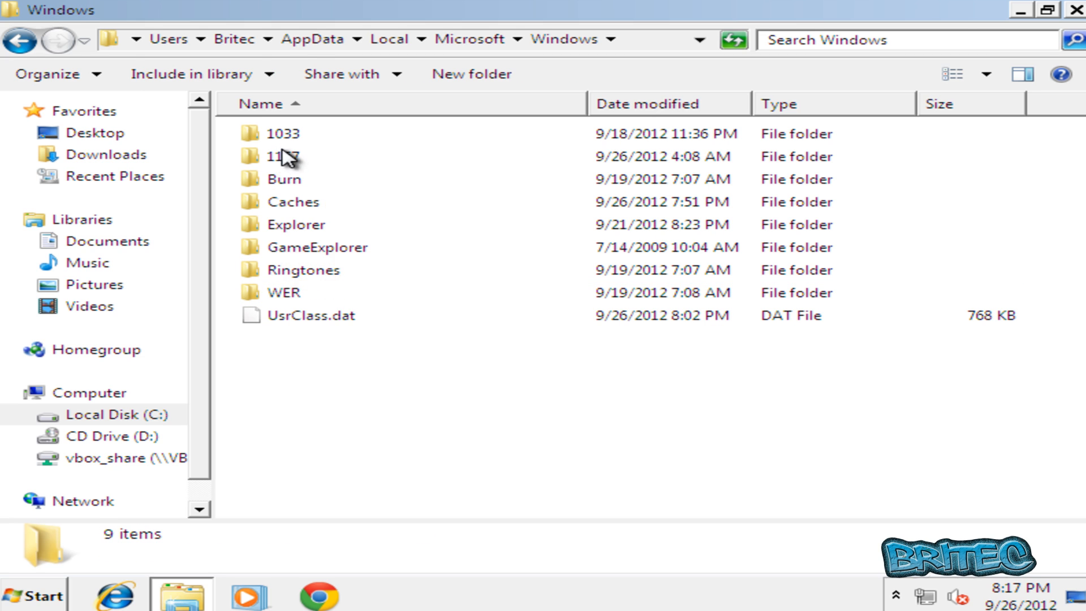
pyautogui.moveTo(288, 165)
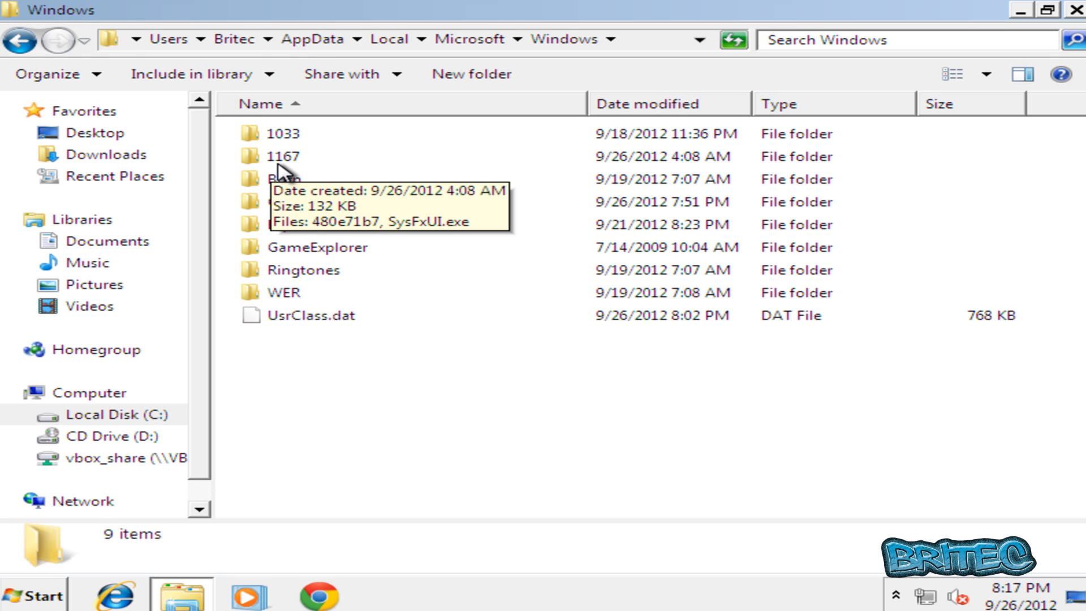
pyautogui.click(287, 159)
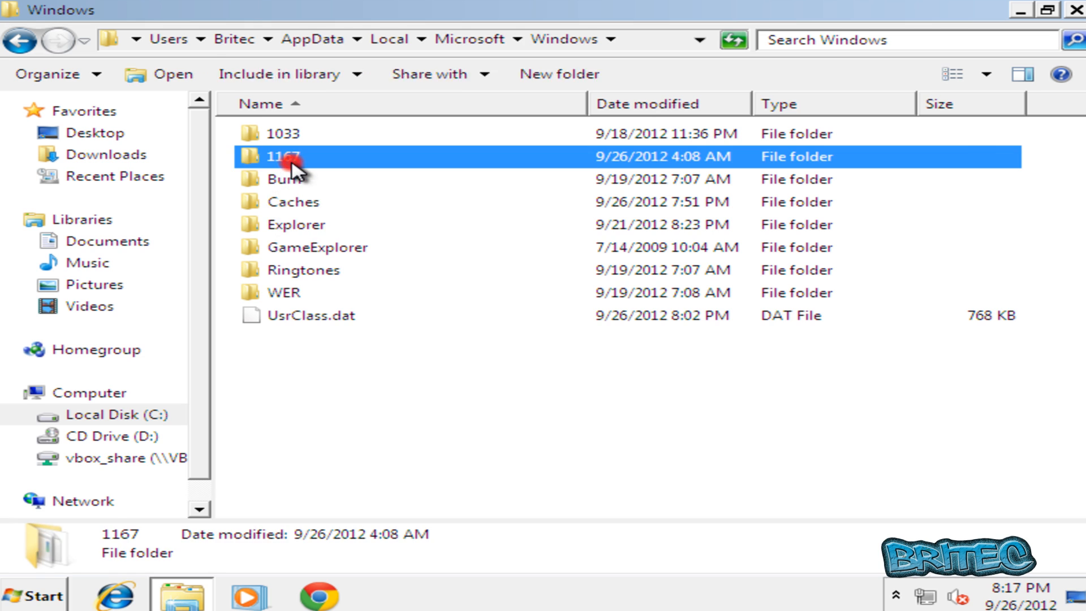
pyautogui.doubleClick(287, 156)
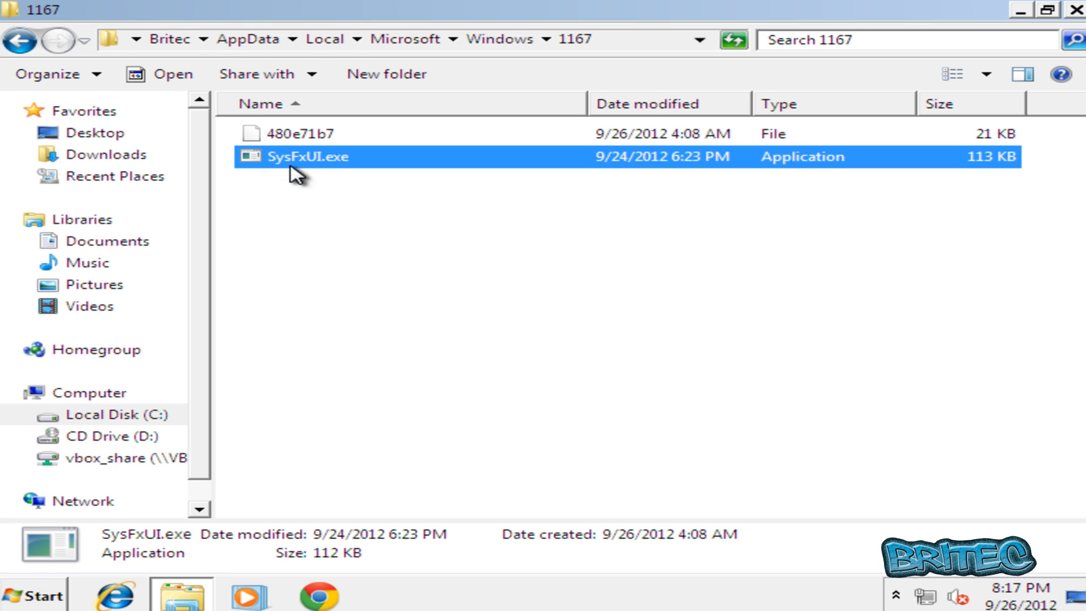
# Delete SysFxUI.exe and 480e71b7 from the 1167 folder and go back up to Local.
pyautogui.rightClick(289, 158)
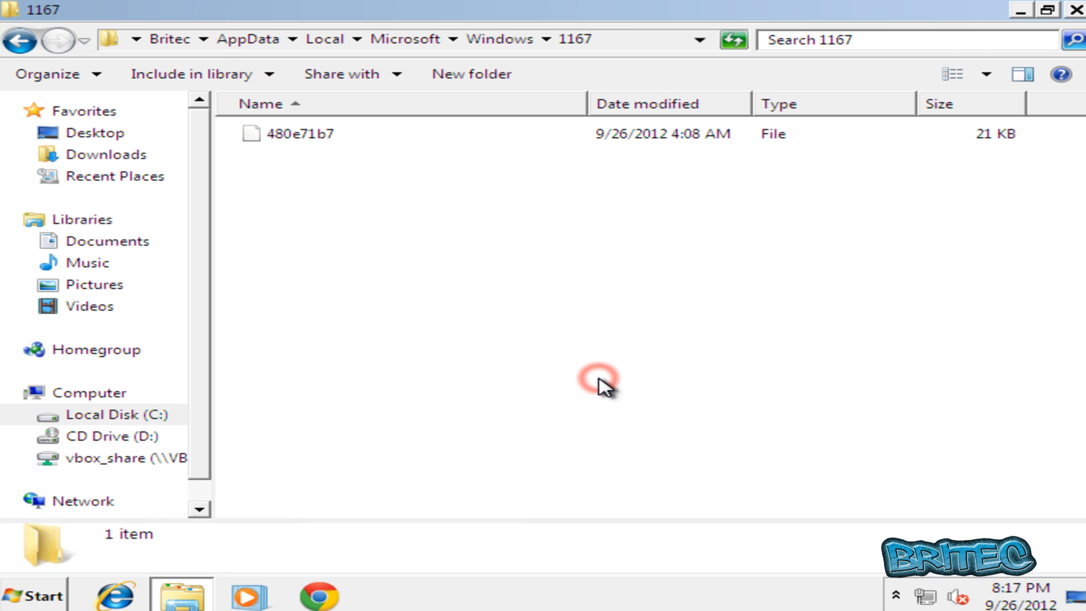
pyautogui.rightClick(317, 134)
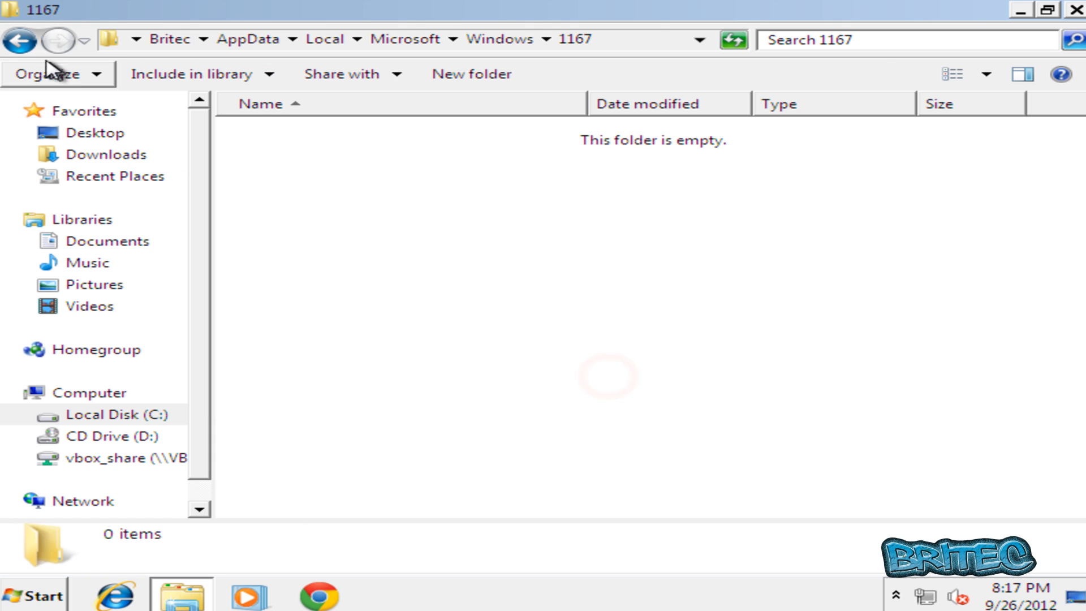
pyautogui.click(19, 43)
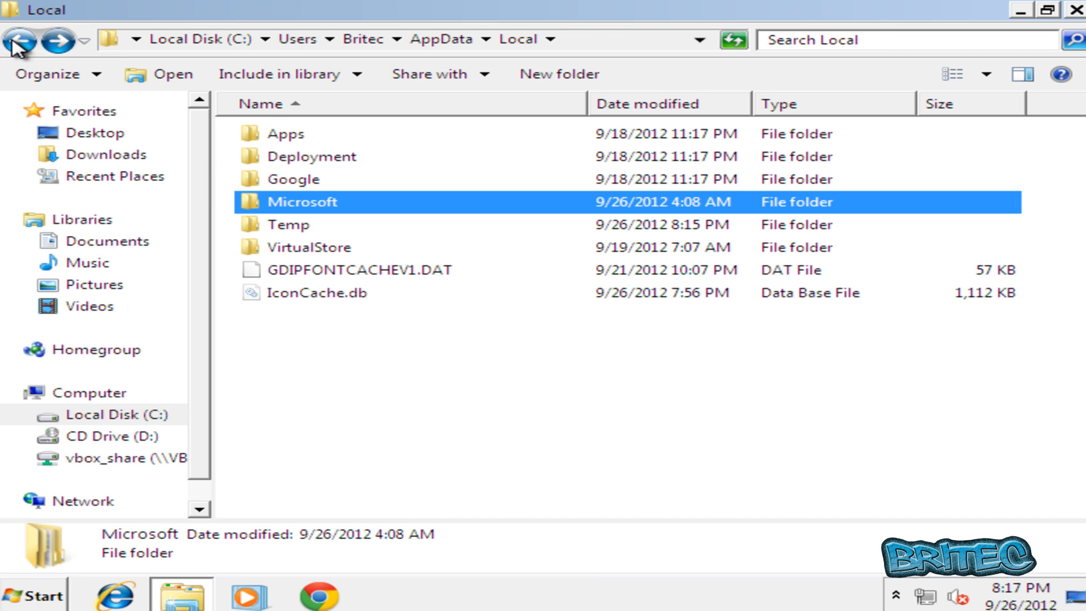
pyautogui.click(24, 41)
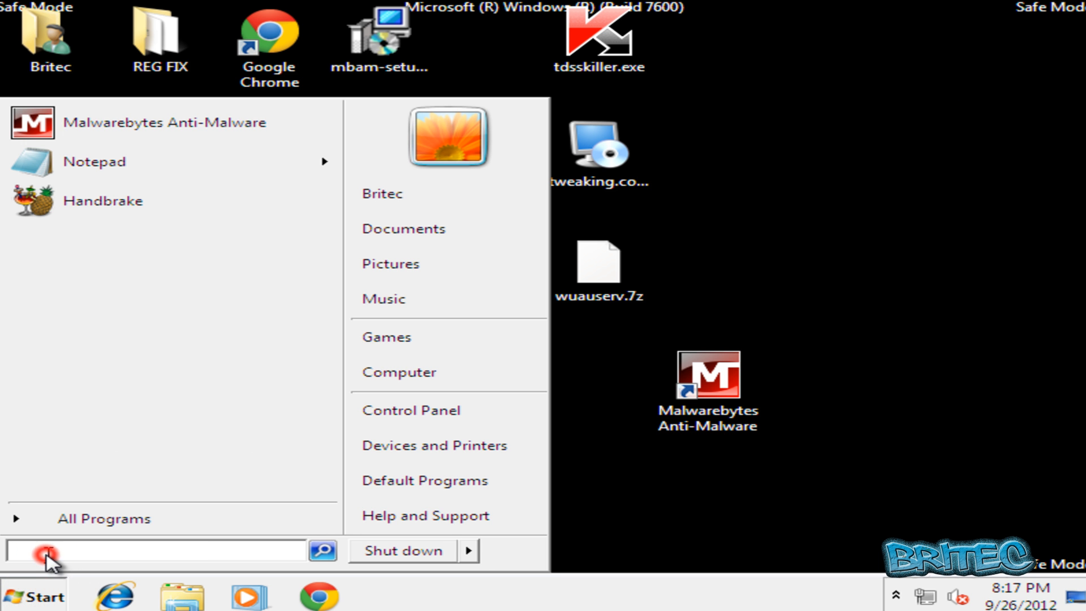
# In msconfig's Startup list, untick GoogleChrome and SysFxUI and apply with OK.
pyautogui.write('ms')
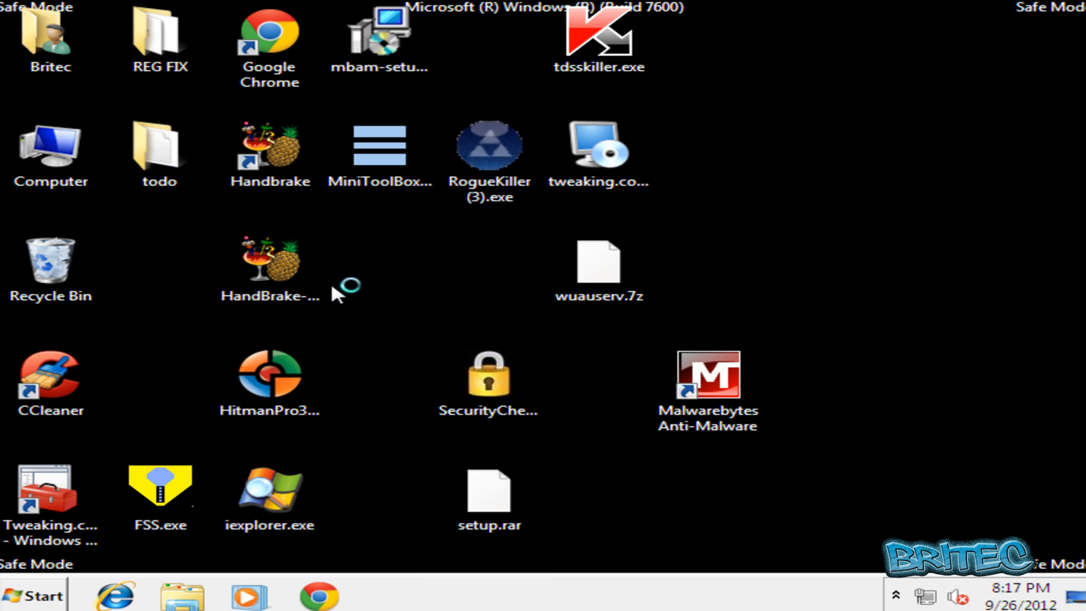
pyautogui.click(393, 133)
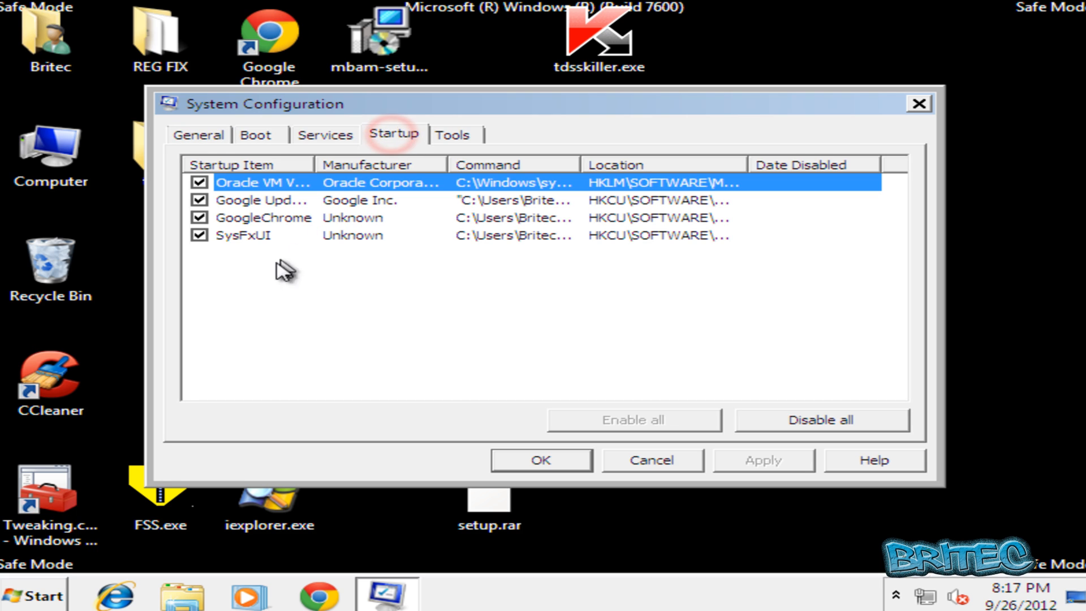
pyautogui.moveTo(642, 183)
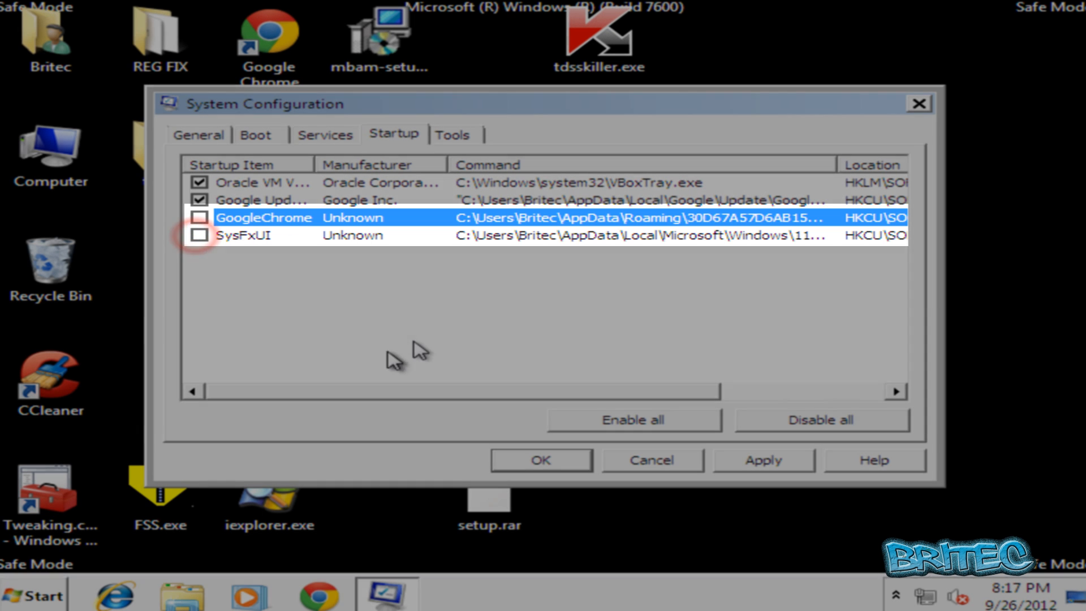
pyautogui.click(541, 461)
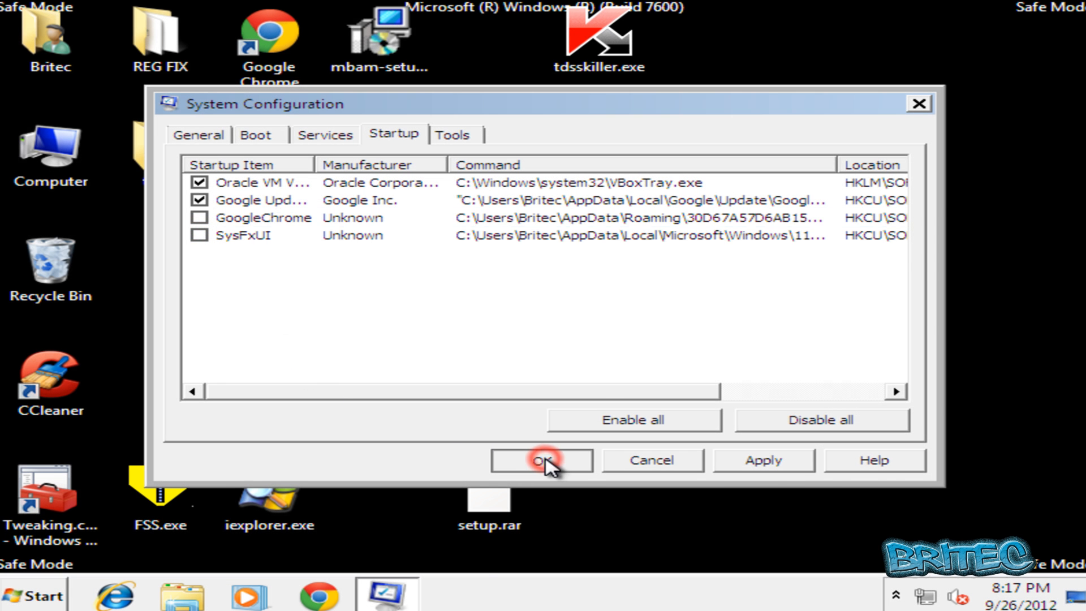
pyautogui.click(539, 460)
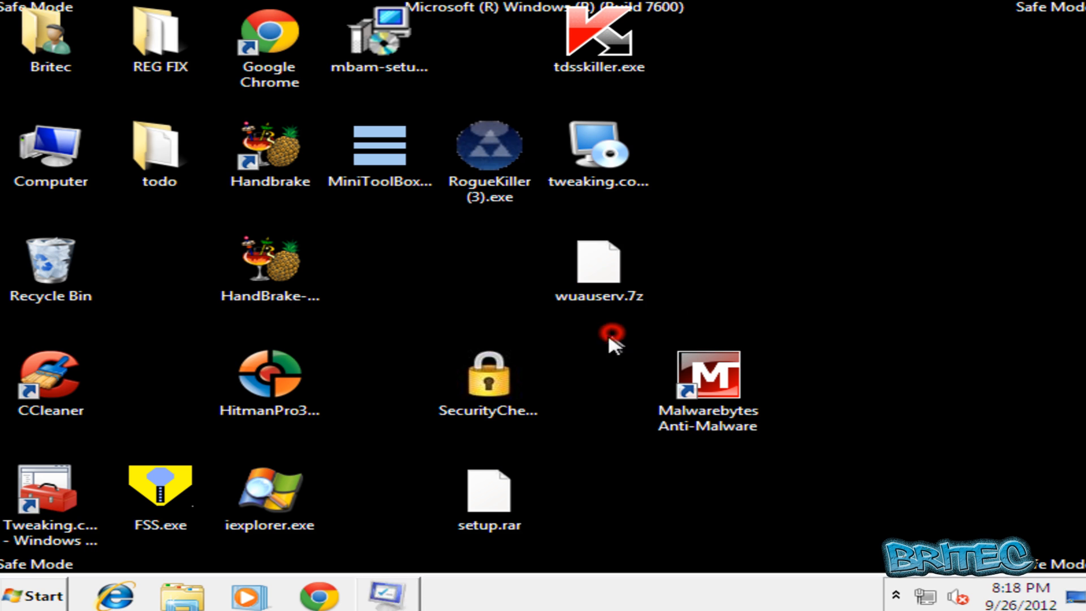
pyautogui.click(708, 375)
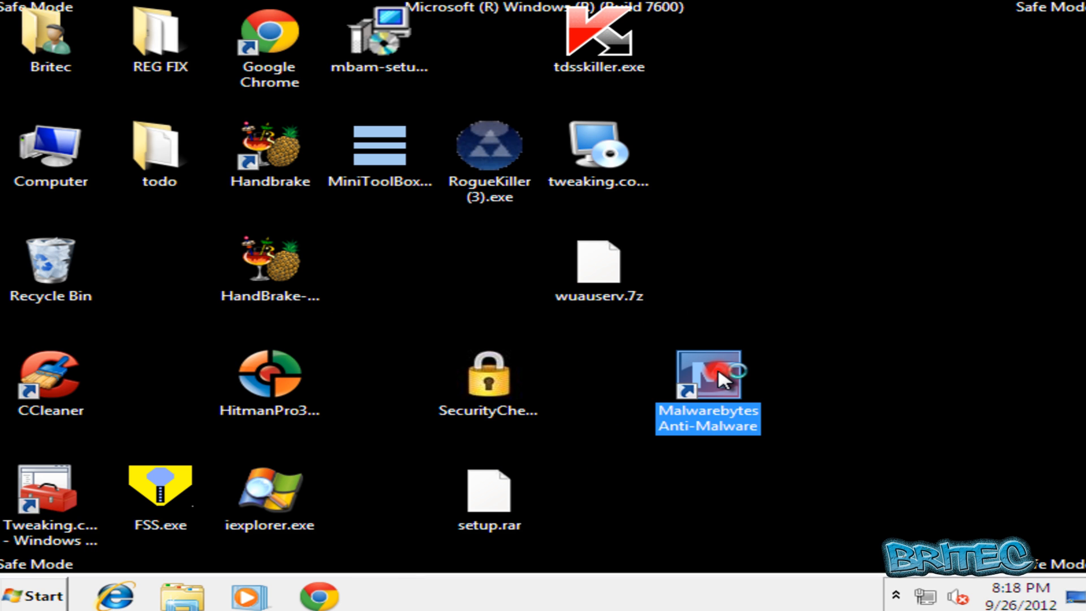
# Launch Malwarebytes Anti-Malware and start a database update check.
pyautogui.doubleClick(709, 378)
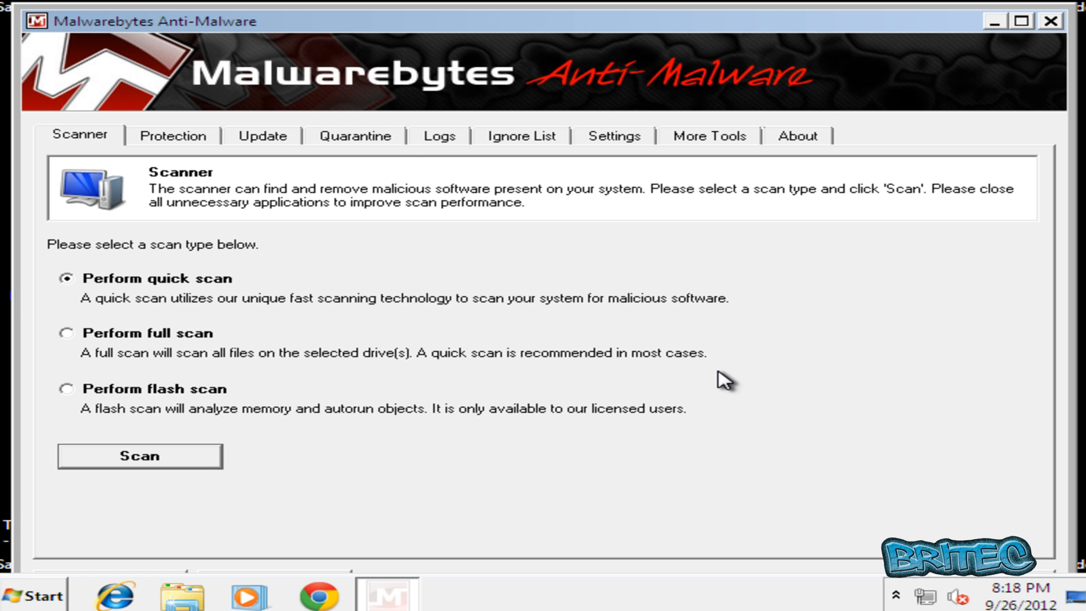
pyautogui.moveTo(943, 39)
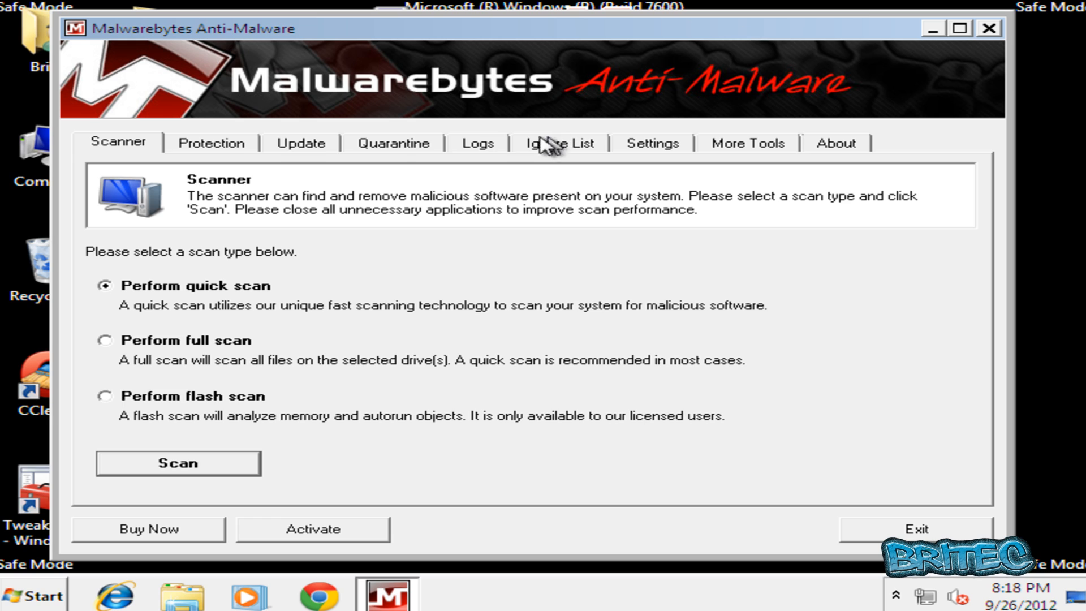
pyautogui.click(149, 348)
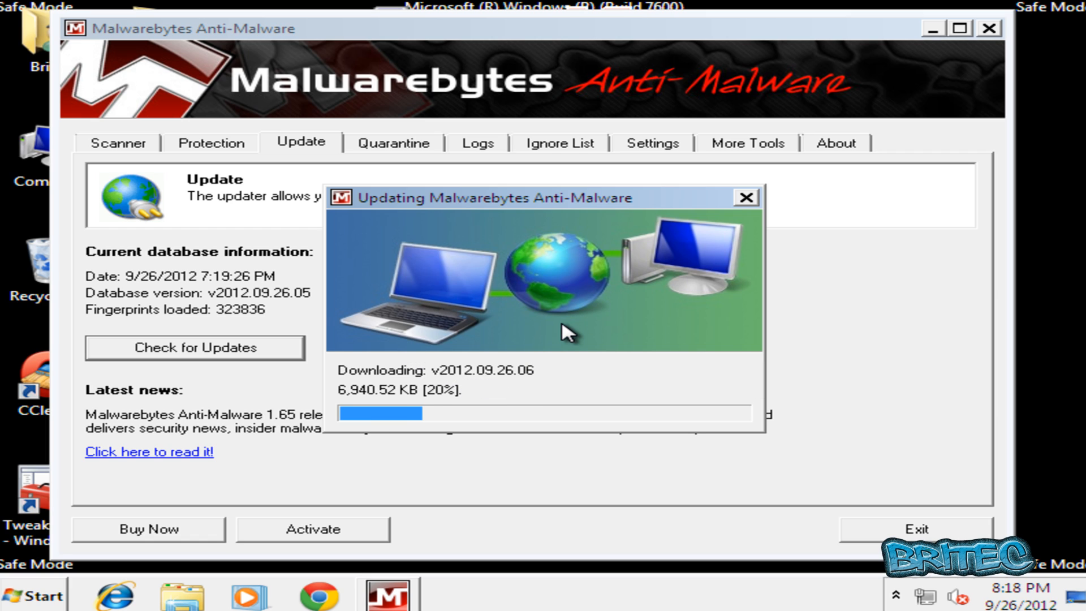
pyautogui.moveTo(577, 367)
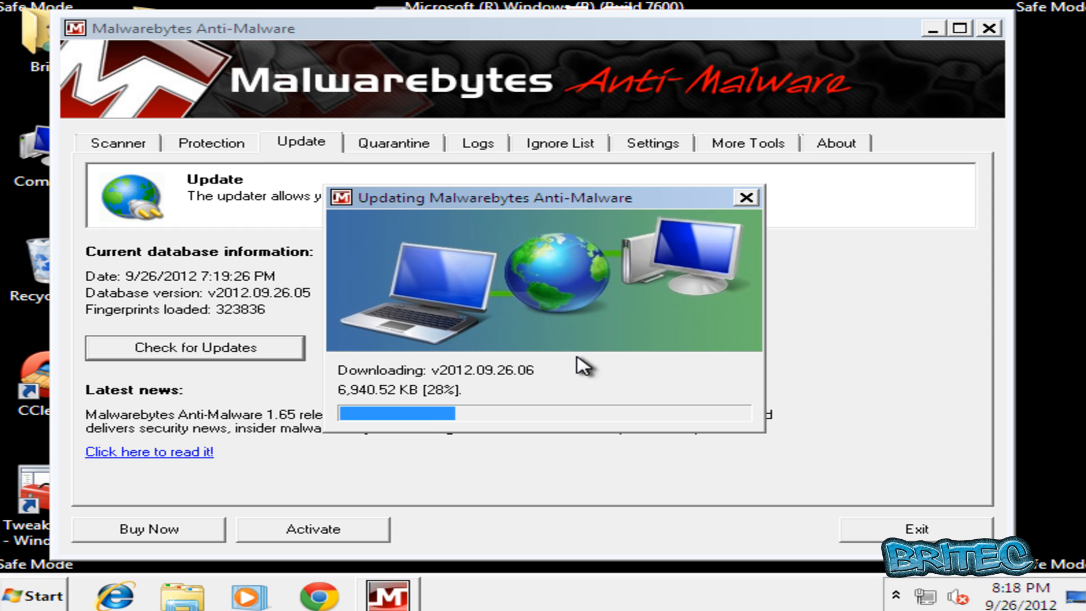
pyautogui.moveTo(535, 382)
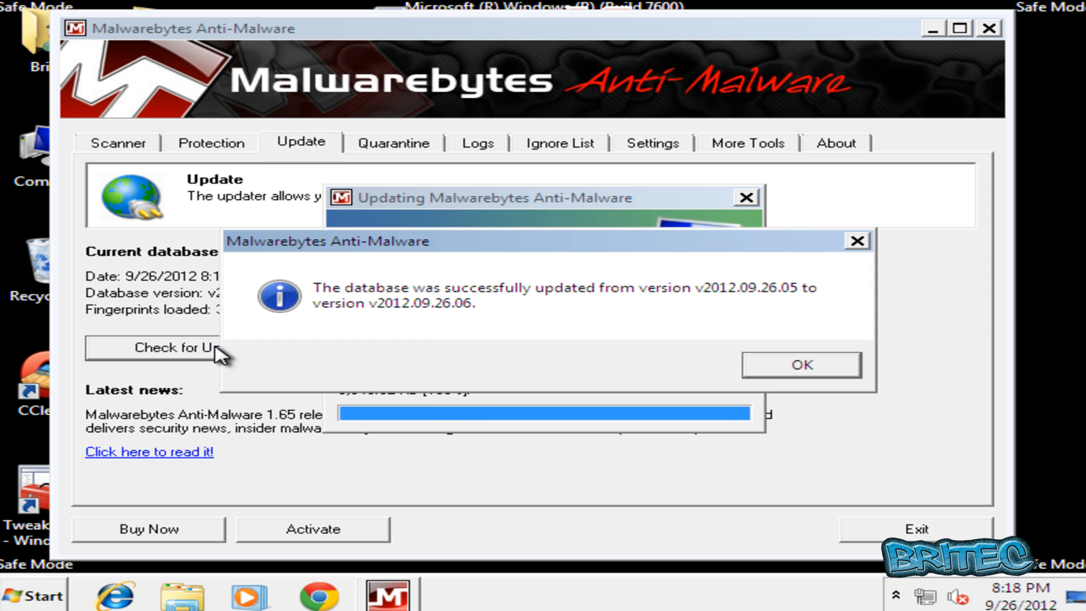
# Acknowledge the update to v2012.09.26.06 and return to the Scanner page.
pyautogui.click(801, 364)
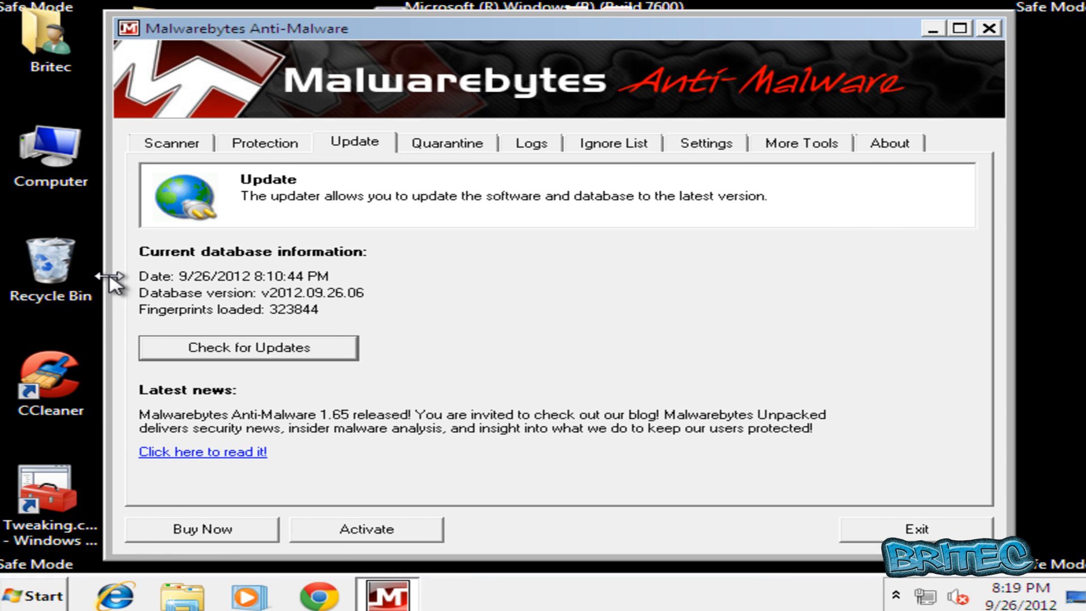
pyautogui.rightClick(50, 258)
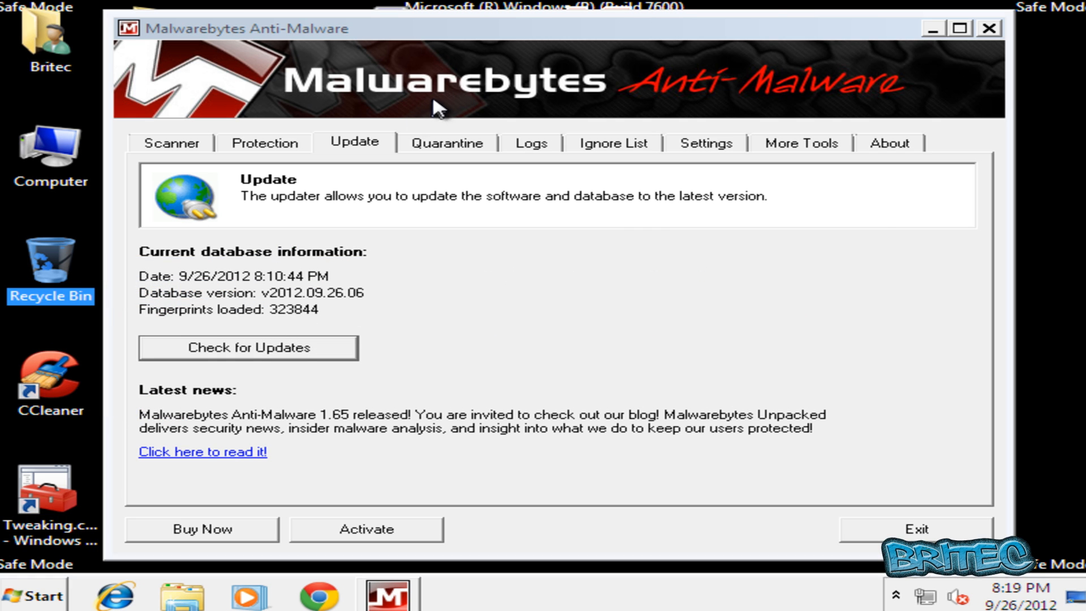
pyautogui.click(171, 143)
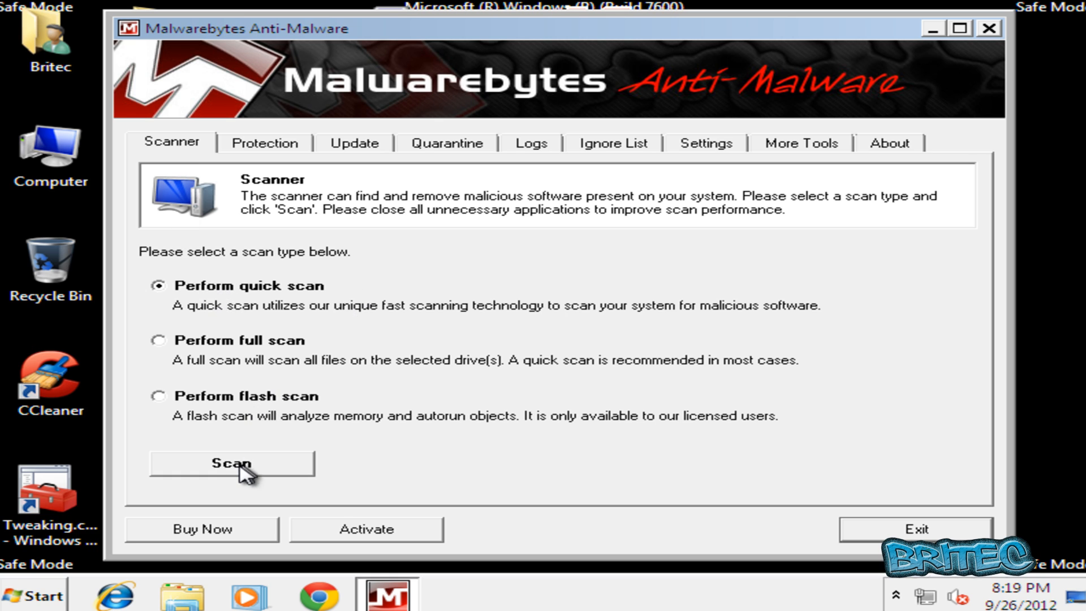
# Run a quick scan with no detections and exit Malwarebytes.
pyautogui.click(232, 464)
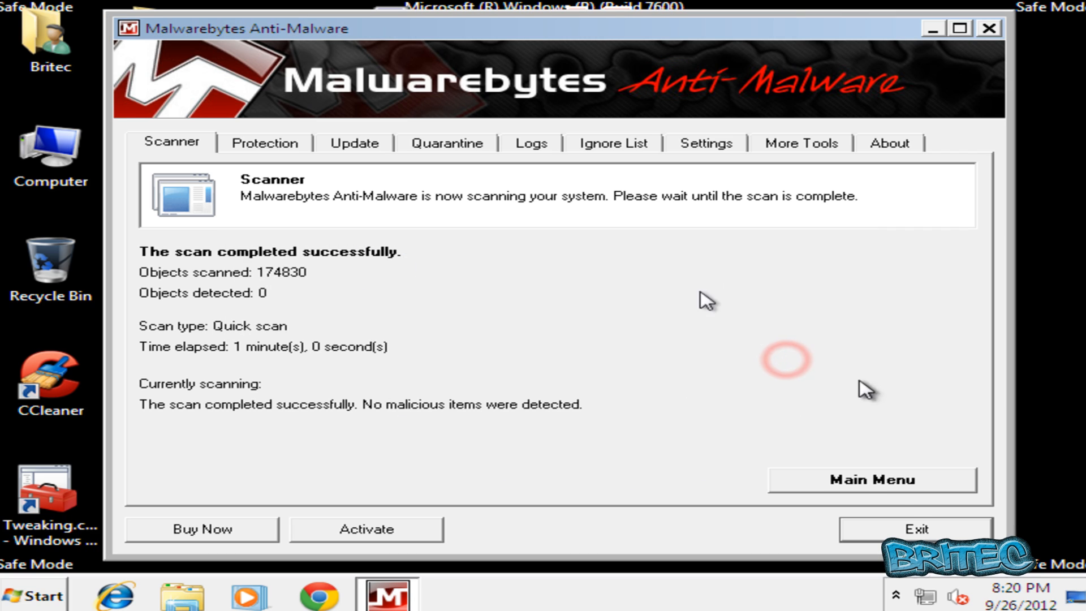
pyautogui.moveTo(682, 547)
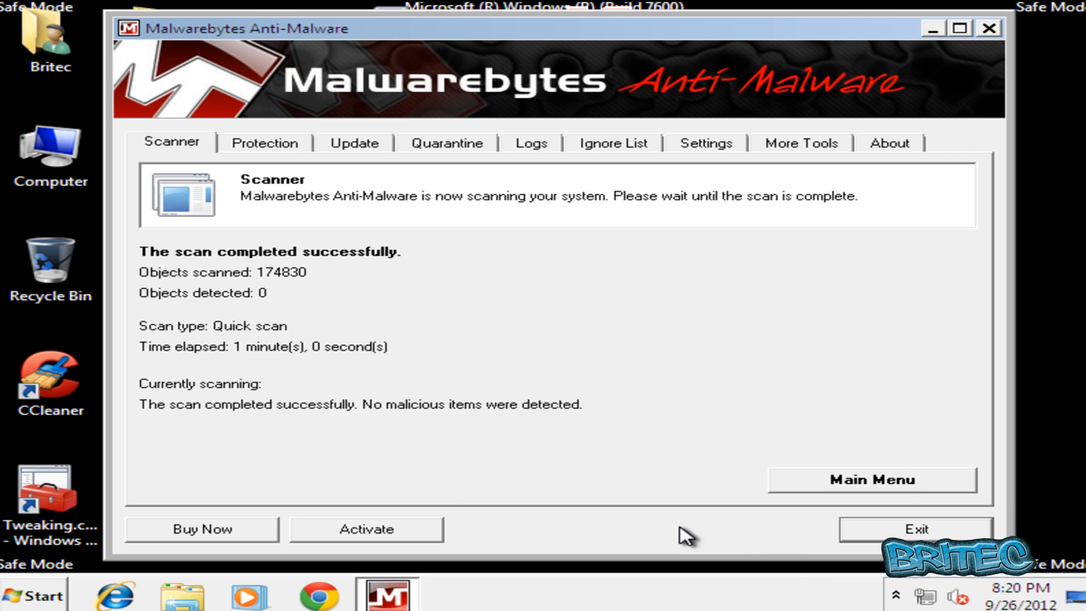
pyautogui.moveTo(338, 330)
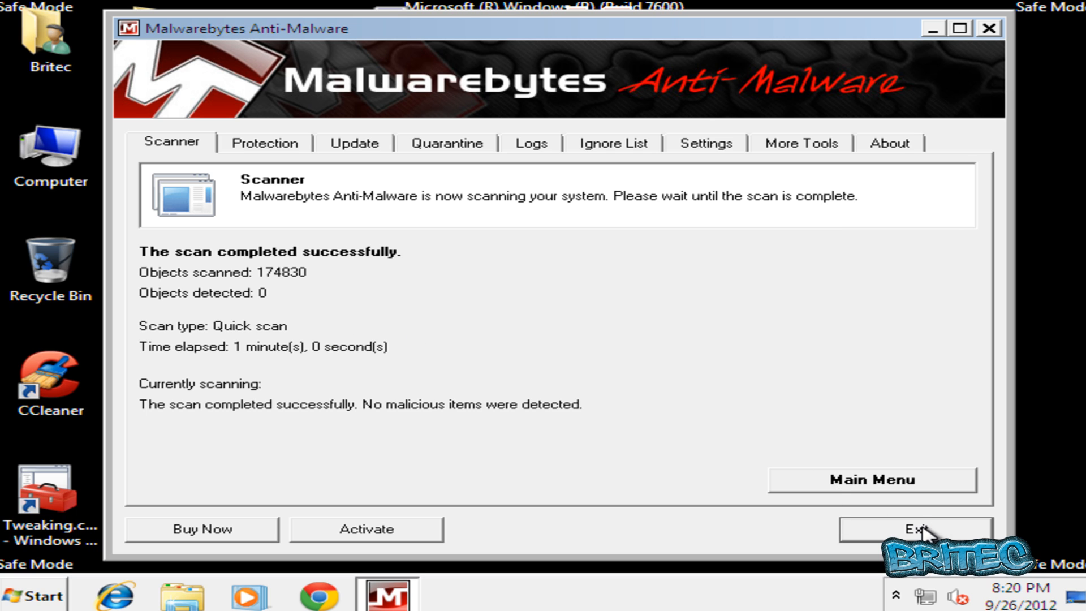
pyautogui.click(915, 529)
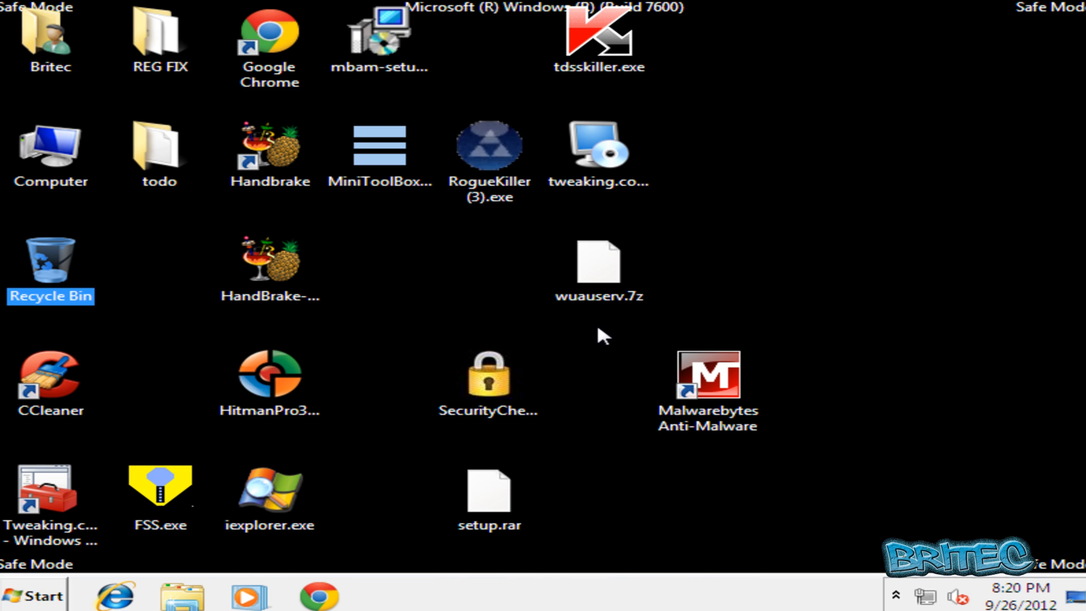
# Run tdsskiller.exe, confirm the security warning, and close it after 'No threats found'.
pyautogui.click(595, 36)
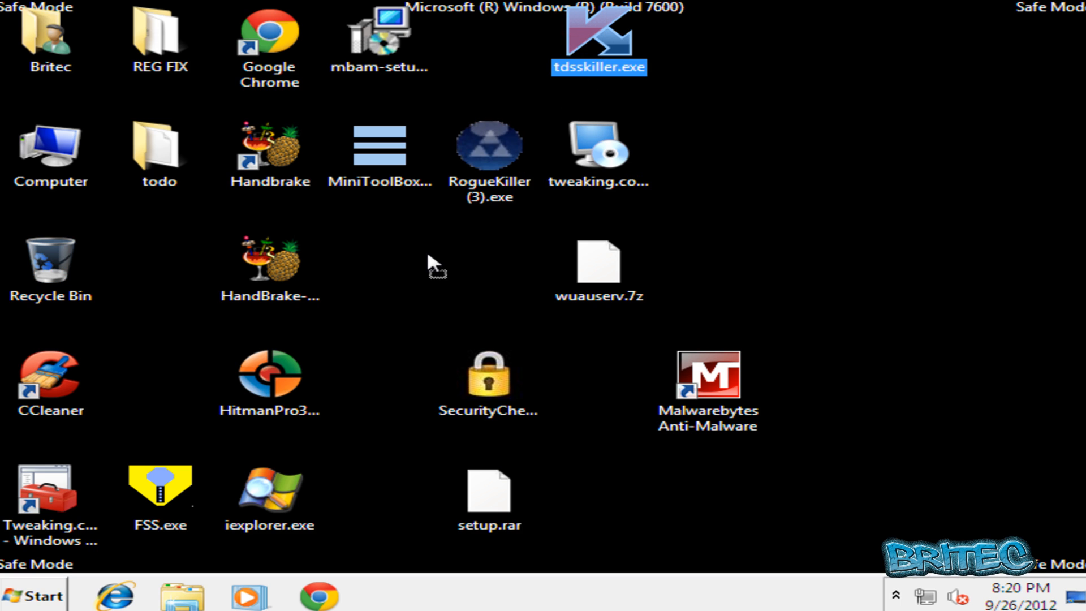
pyautogui.moveTo(470, 255)
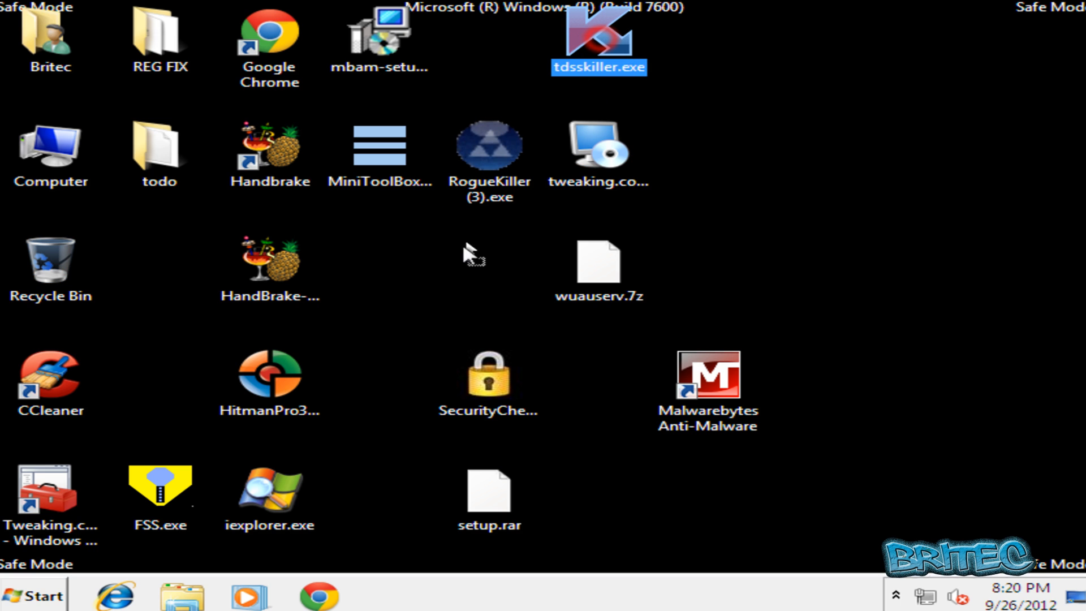
pyautogui.doubleClick(600, 40)
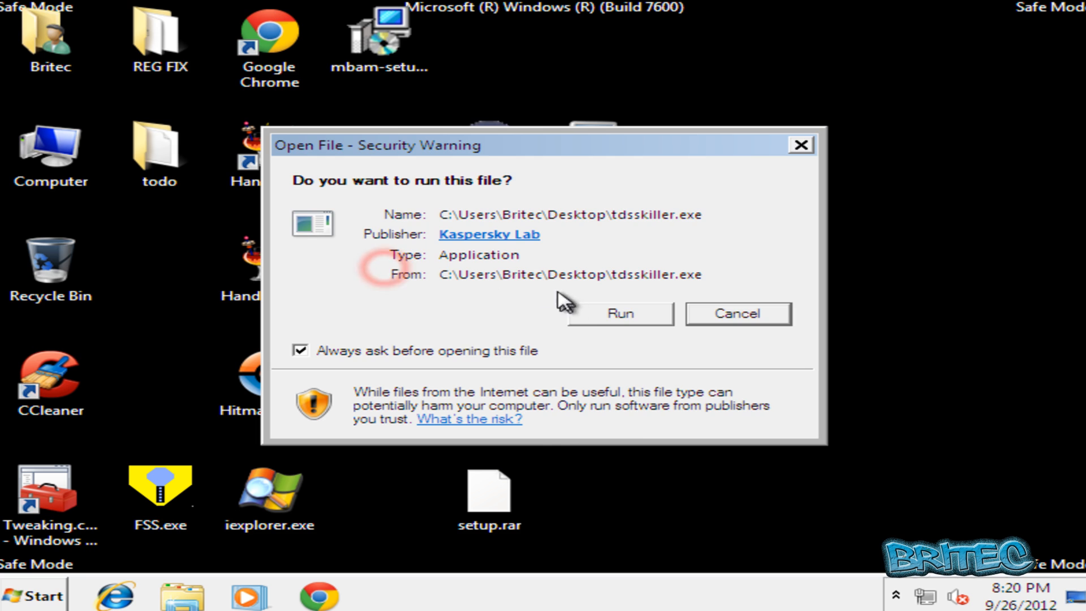
pyautogui.click(620, 313)
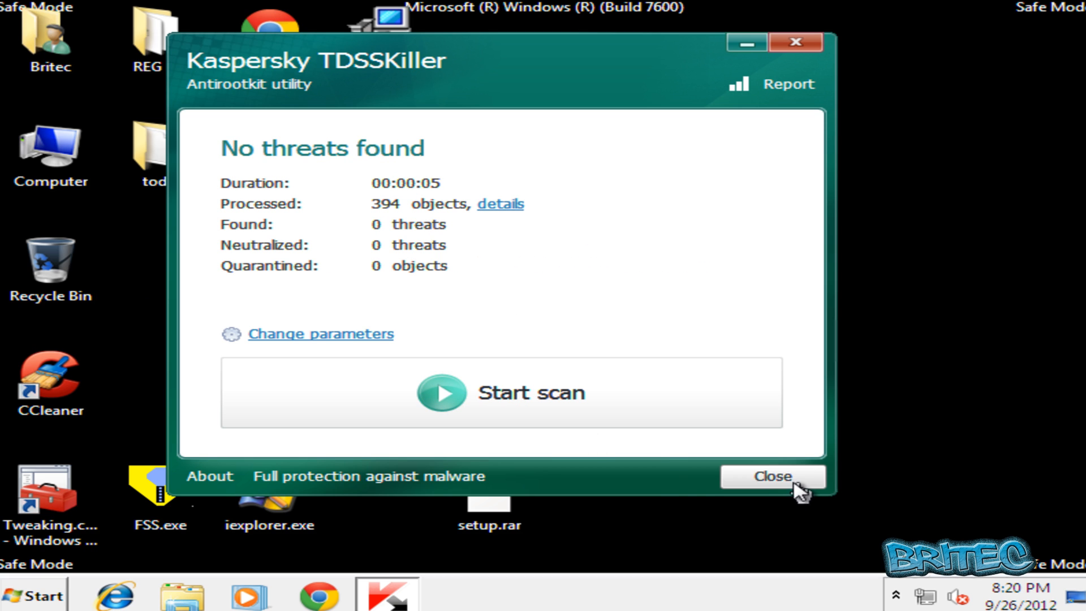
pyautogui.click(773, 476)
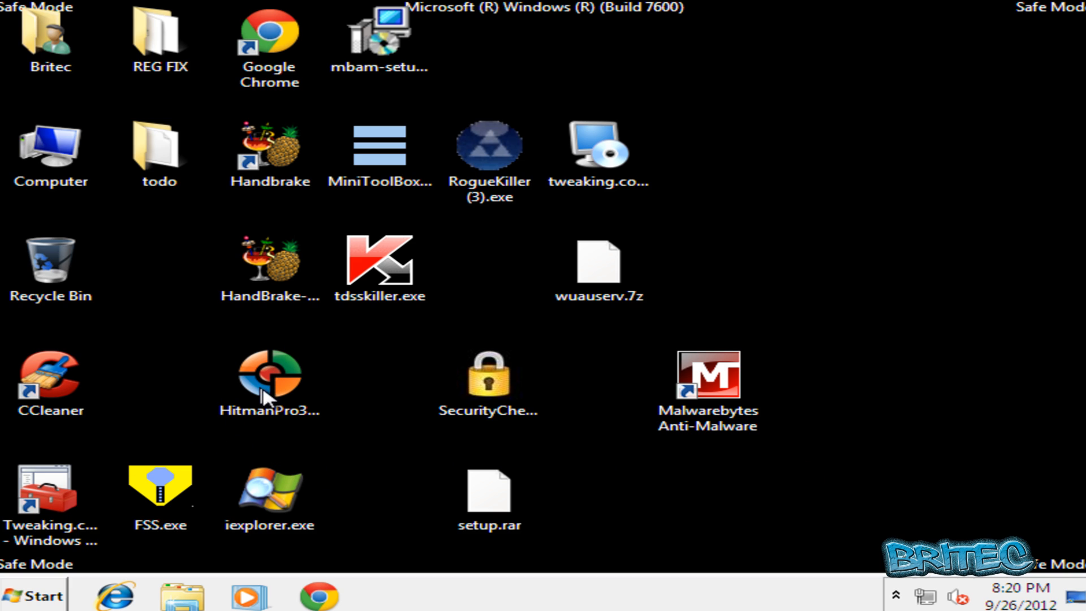
pyautogui.moveTo(281, 385)
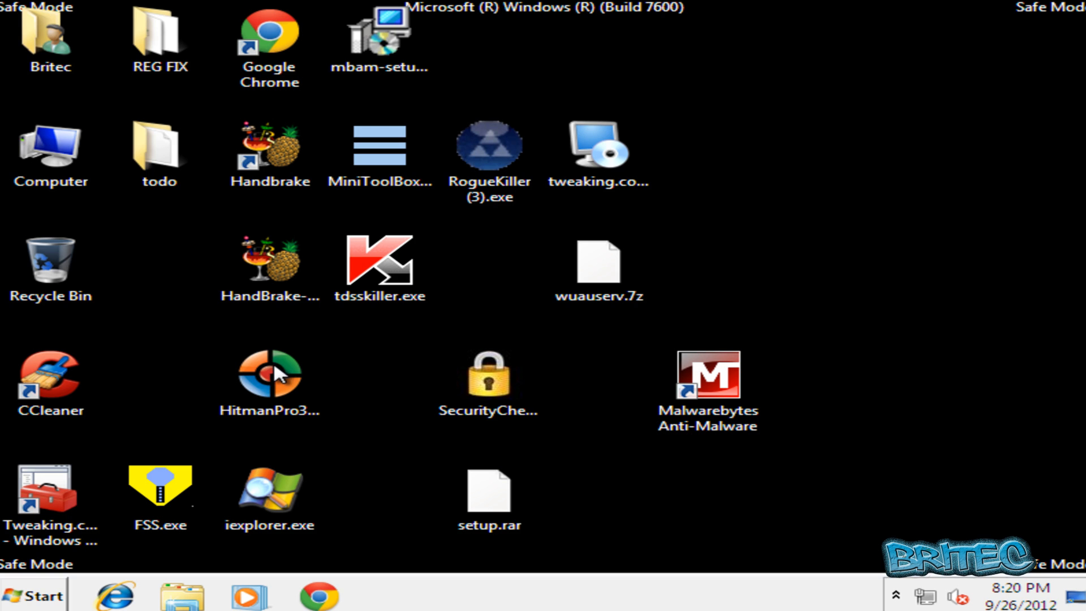
pyautogui.moveTo(355, 373)
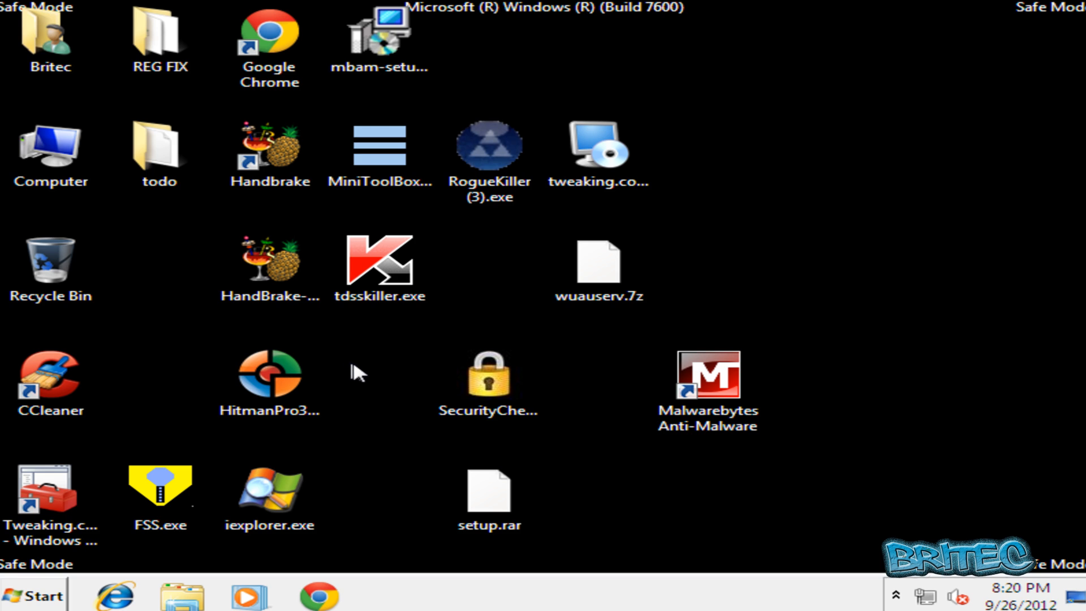
pyautogui.moveTo(343, 389)
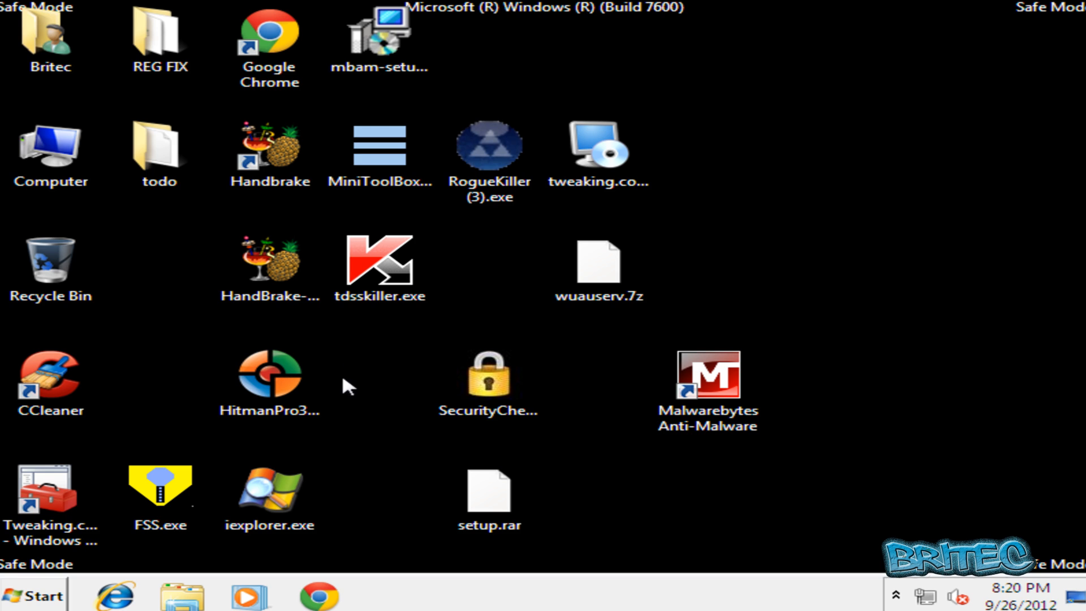
pyautogui.moveTo(410, 391)
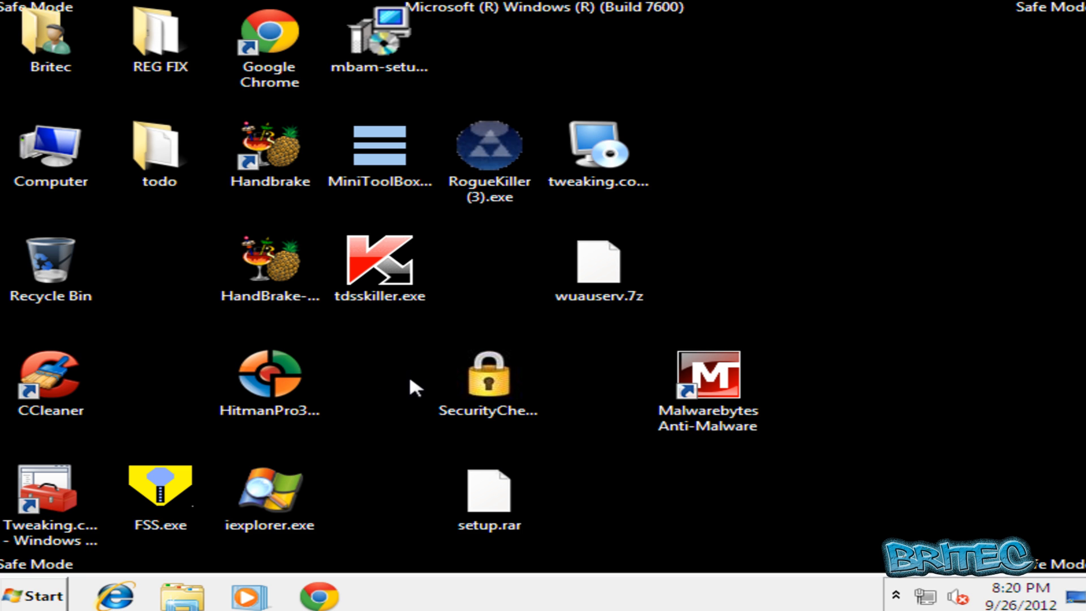
# Launch RogueKiller, allow the unverified file and accept its license agreement.
pyautogui.doubleClick(489, 146)
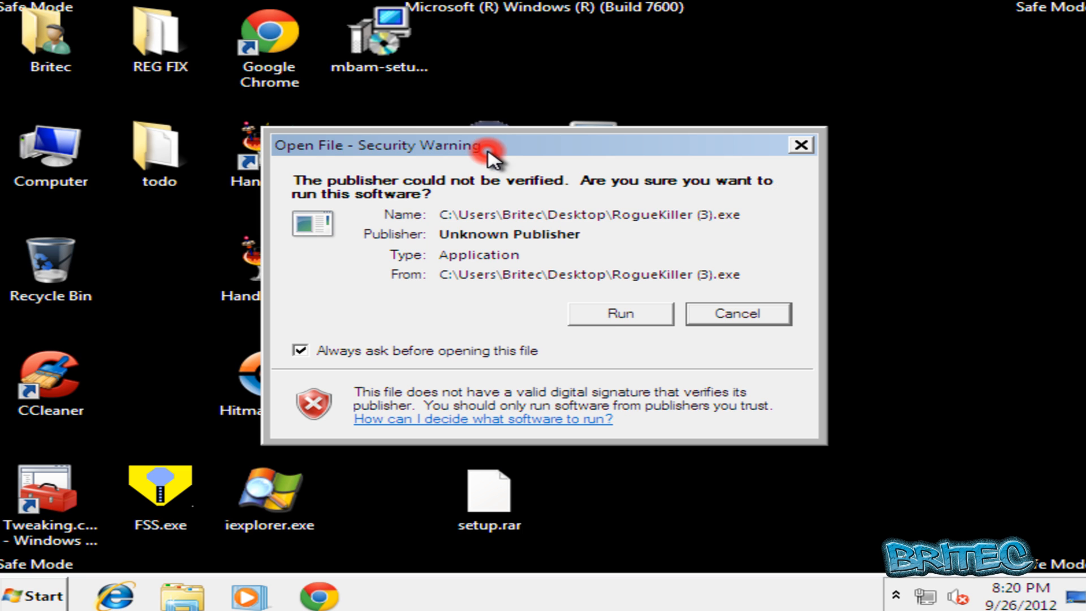
pyautogui.click(620, 314)
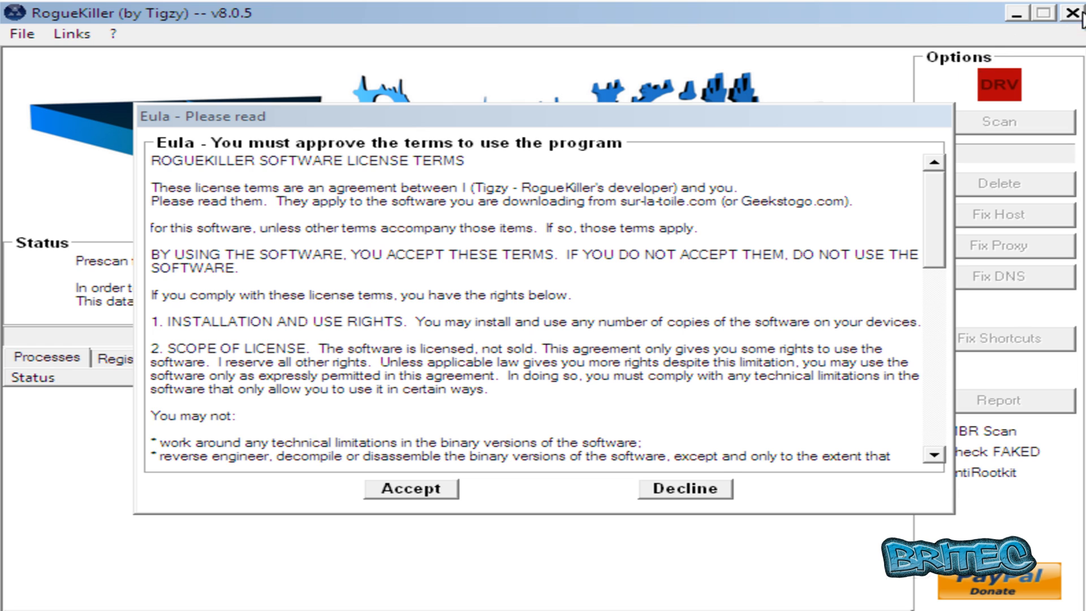
pyautogui.click(412, 489)
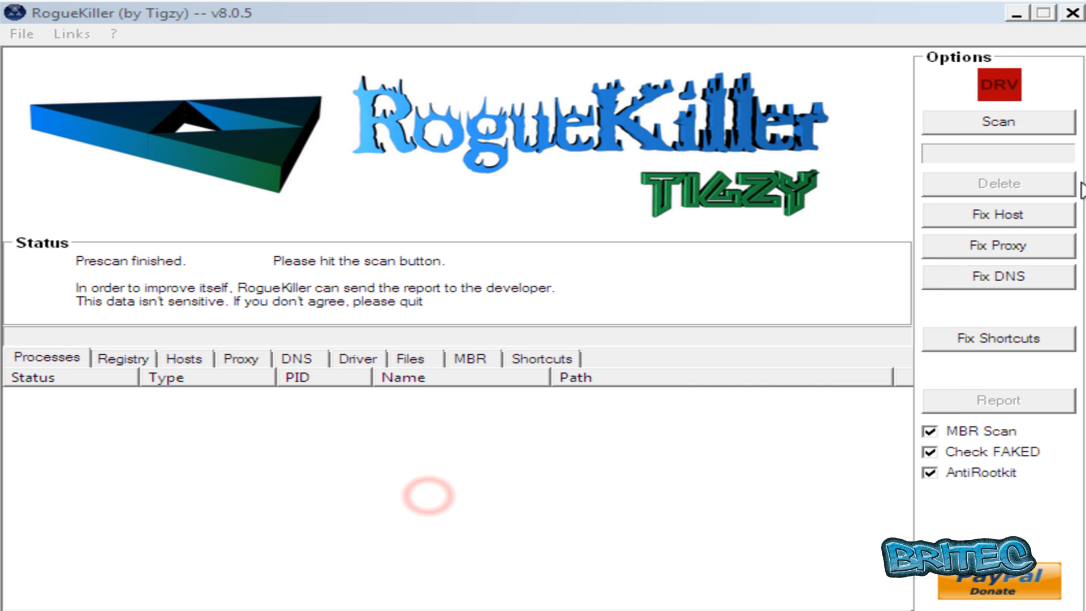
pyautogui.moveTo(860, 187)
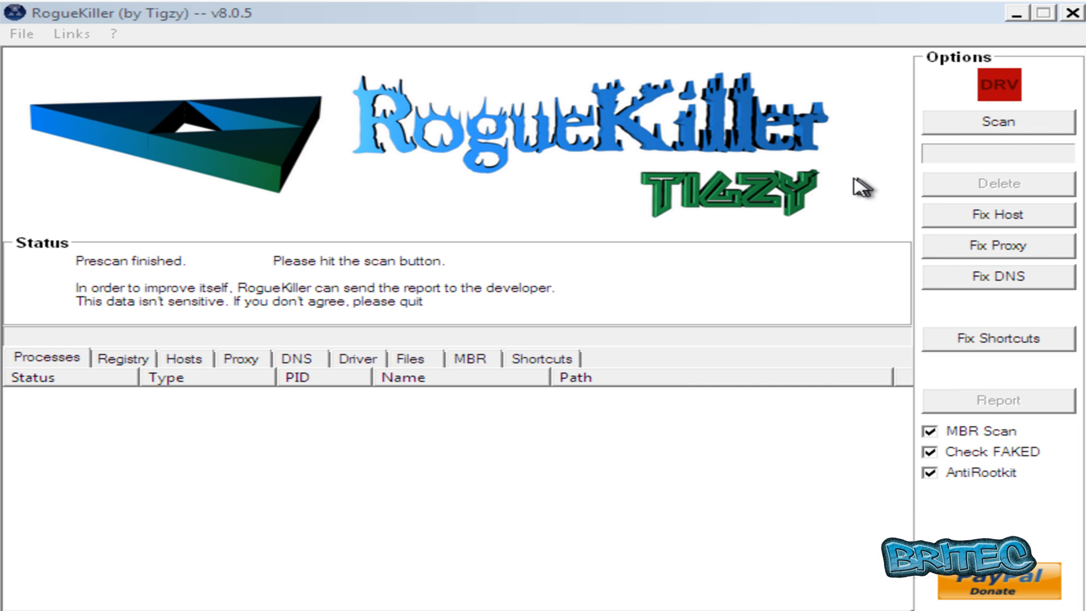
pyautogui.moveTo(199, 379)
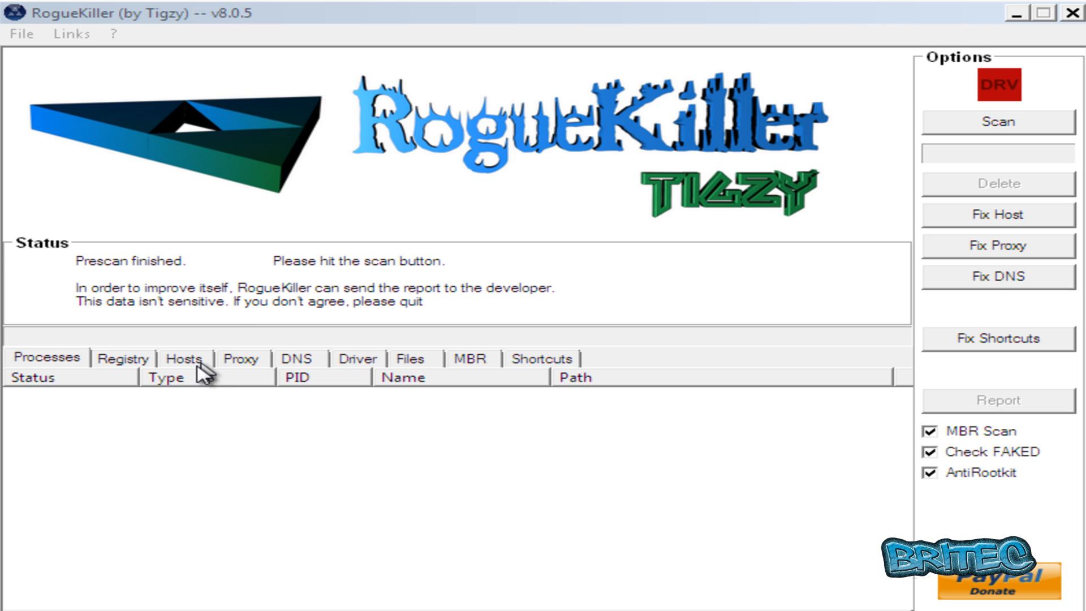
# Run the scan, review the Hosts, Proxy and DNS result tabs, then close RogueKiller.
pyautogui.click(183, 357)
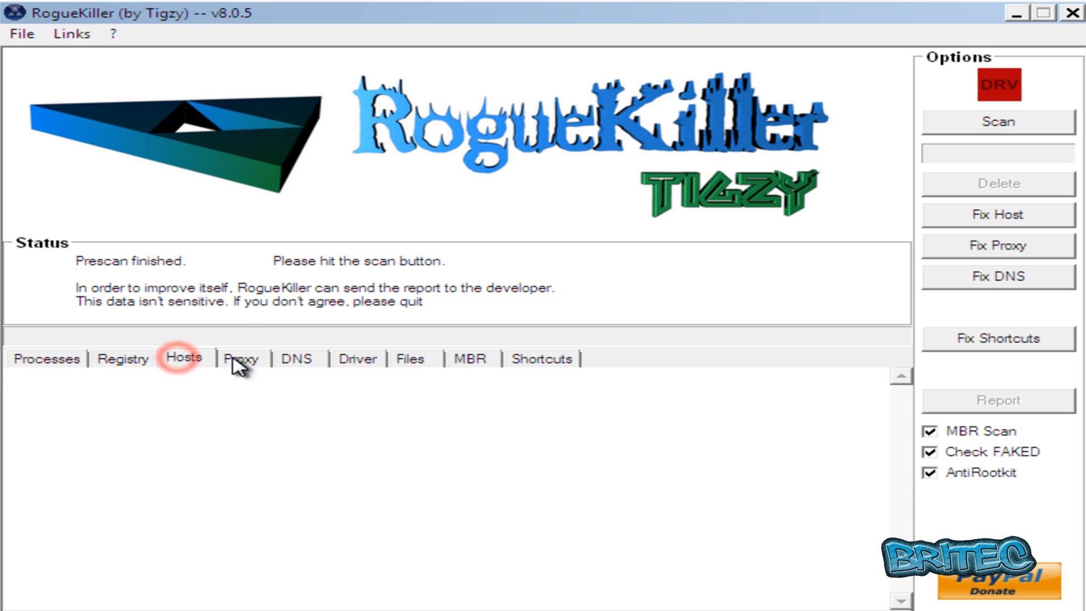
pyautogui.click(241, 358)
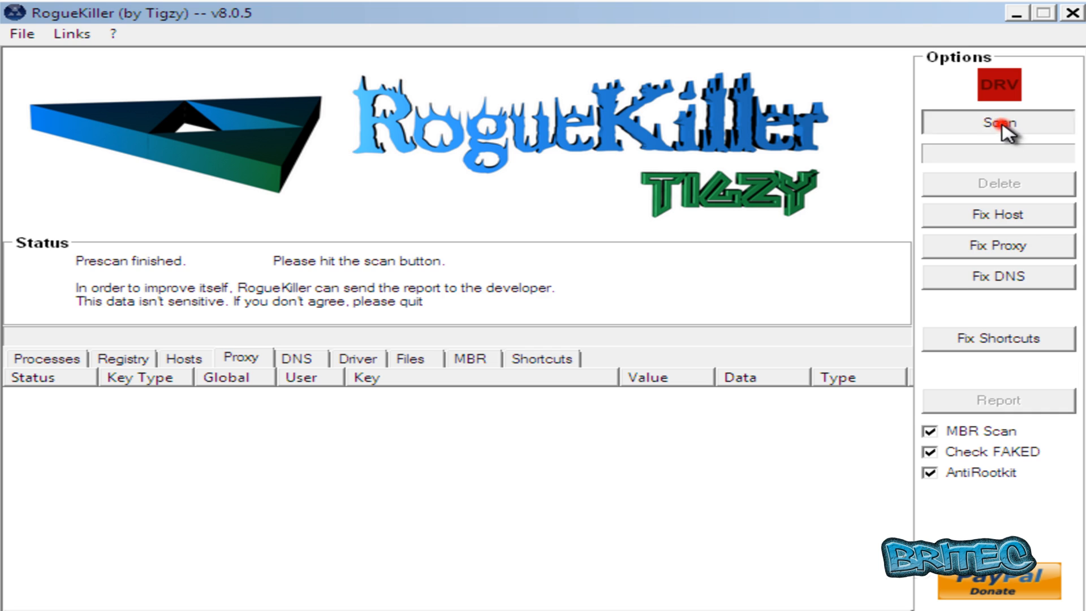
pyautogui.click(998, 129)
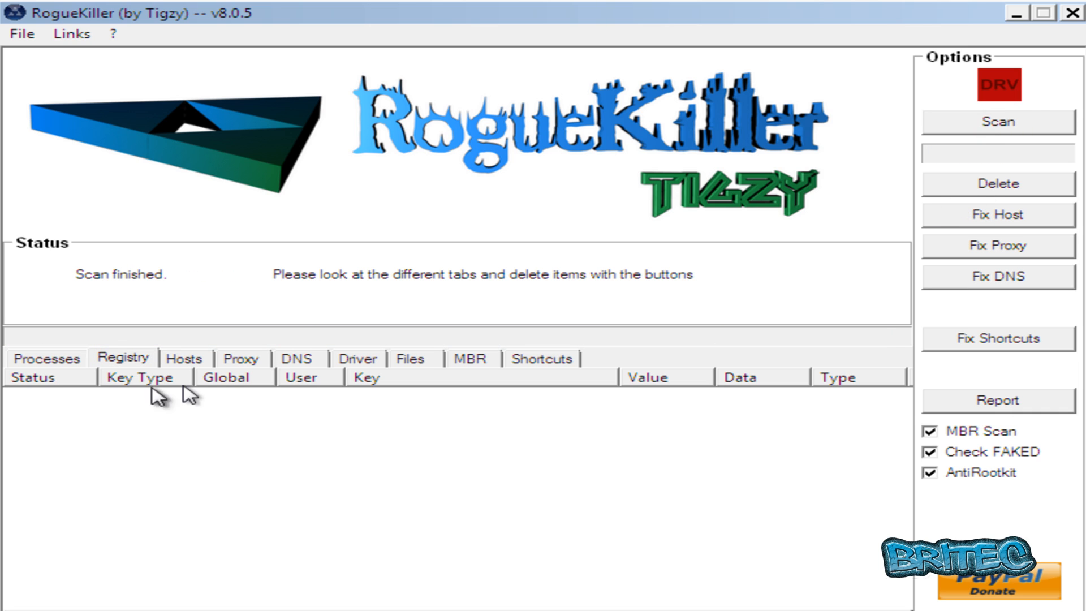
pyautogui.click(242, 358)
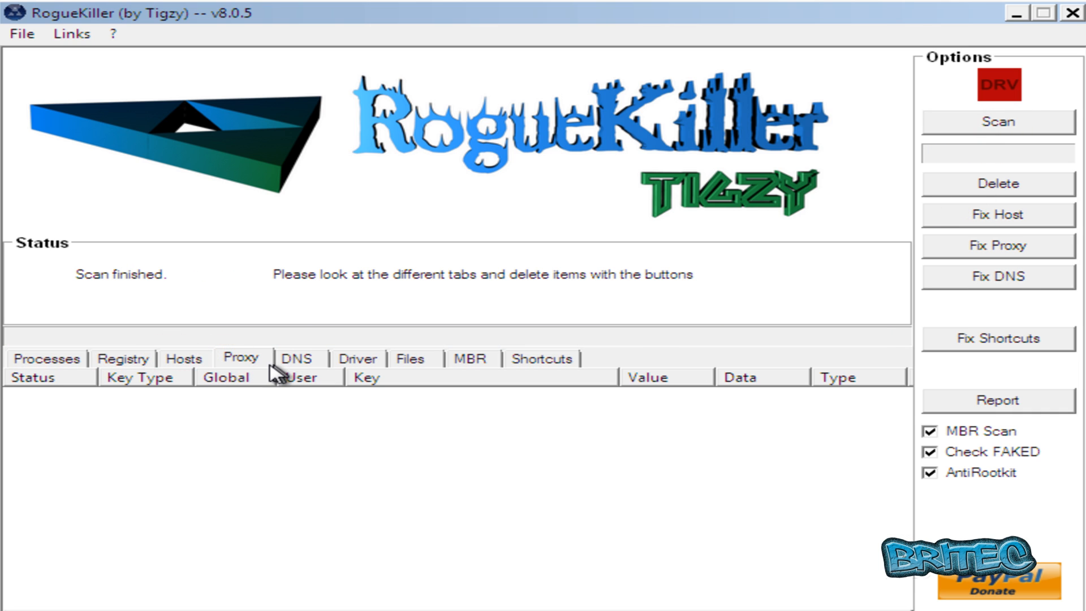
pyautogui.click(297, 358)
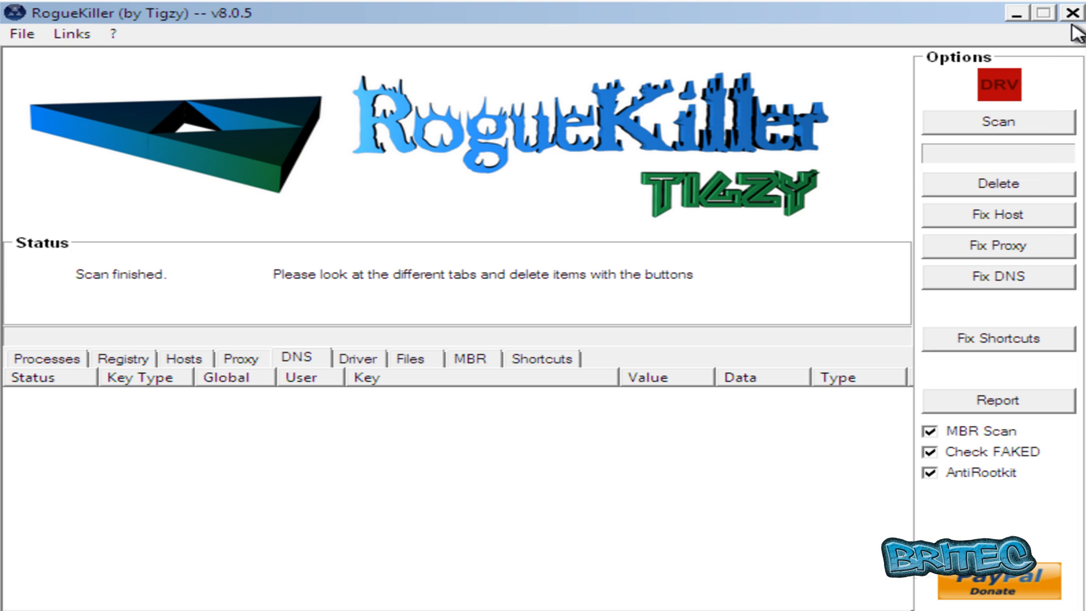
pyautogui.click(1055, 15)
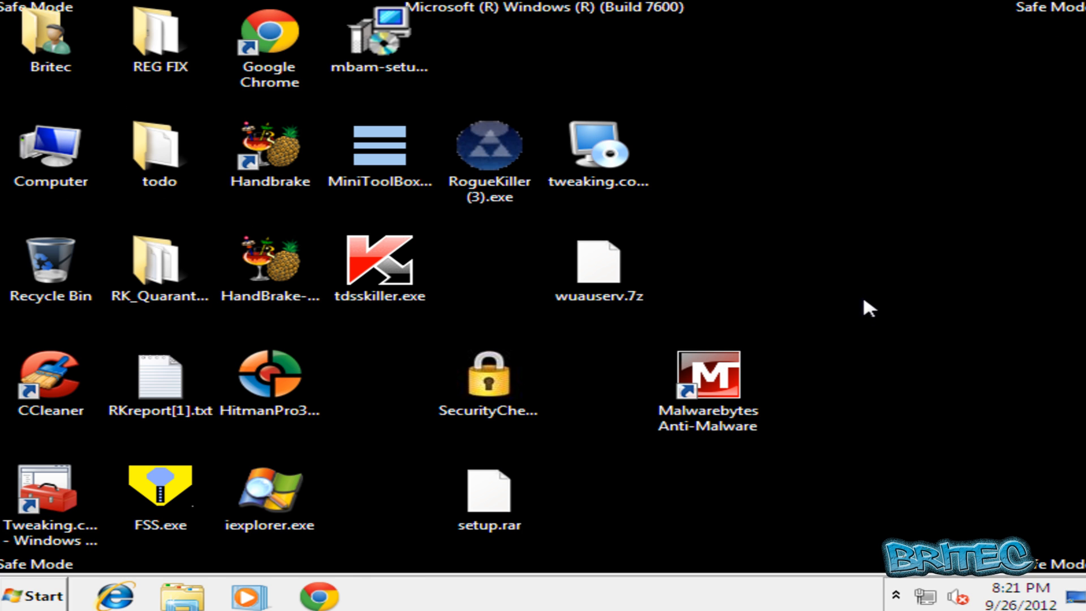
pyautogui.moveTo(878, 402)
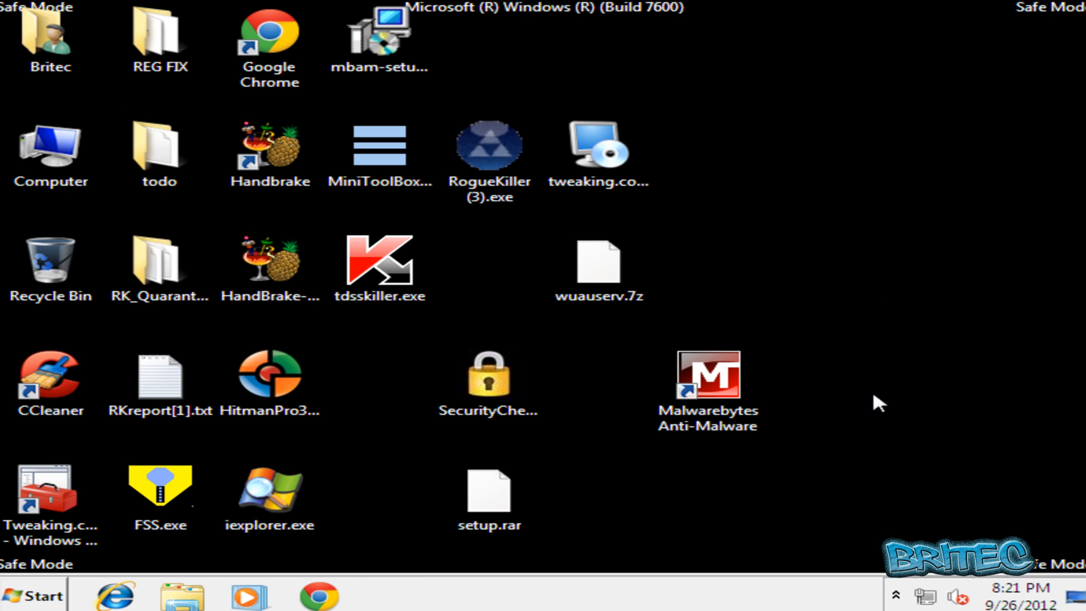
pyautogui.moveTo(899, 382)
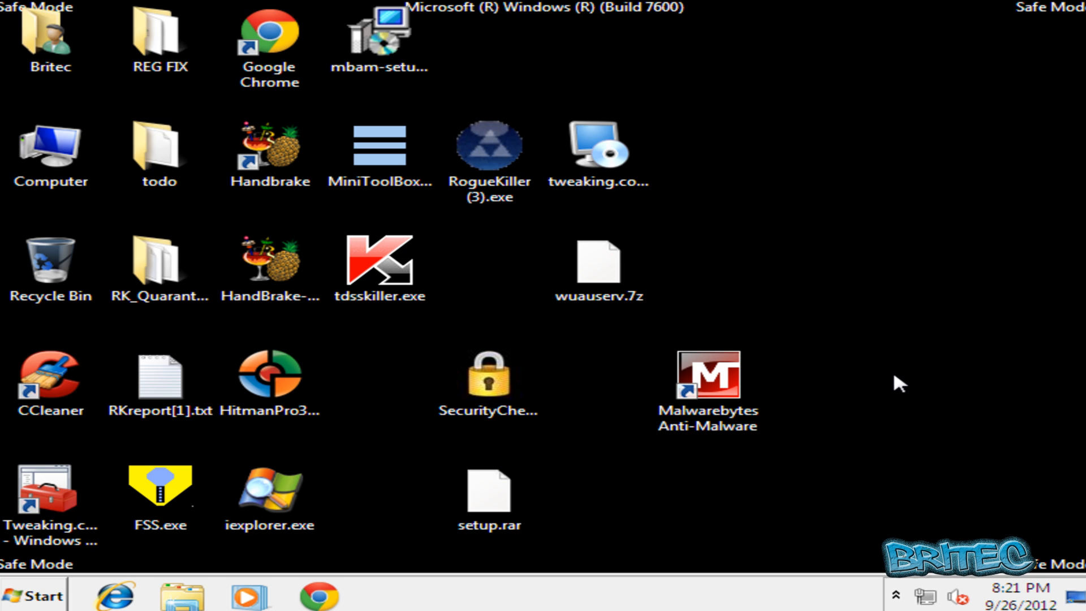
# Restart the computer from the Start menu to leave Safe Mode.
pyautogui.click(32, 596)
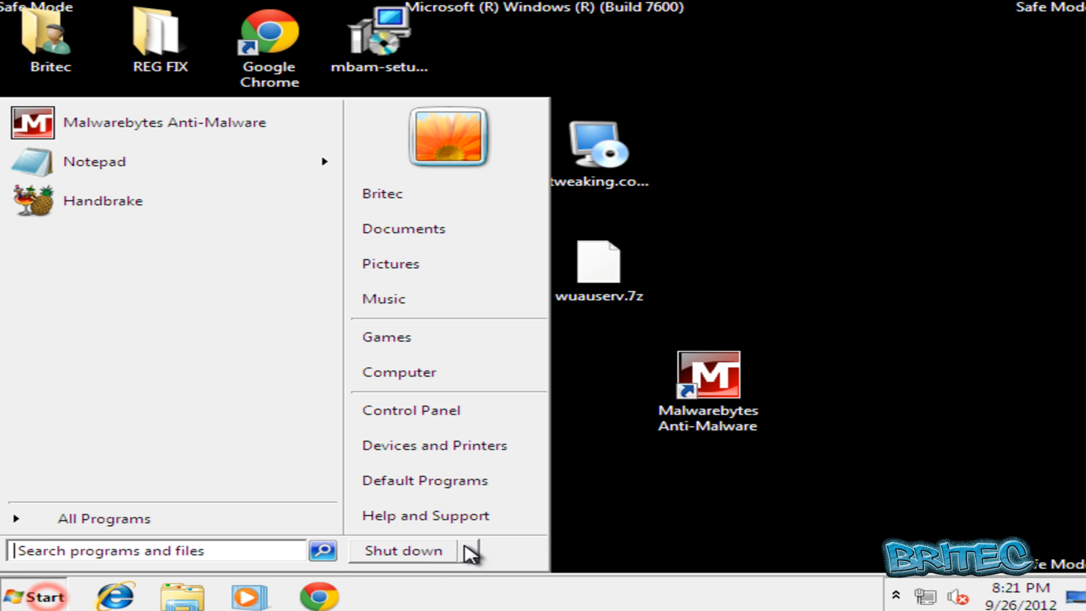
pyautogui.click(403, 552)
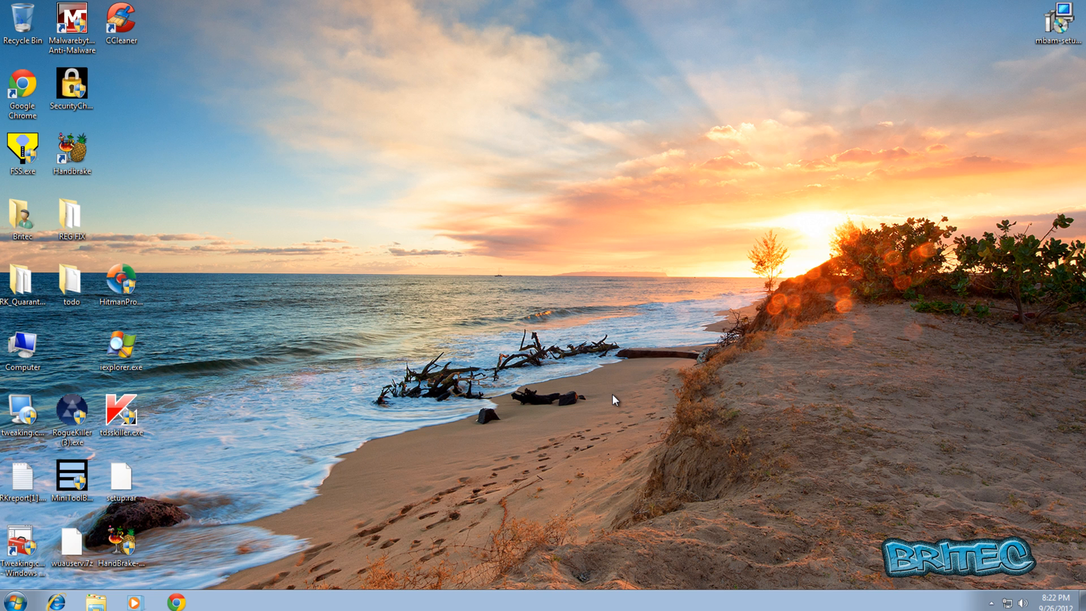
pyautogui.moveTo(762, 453)
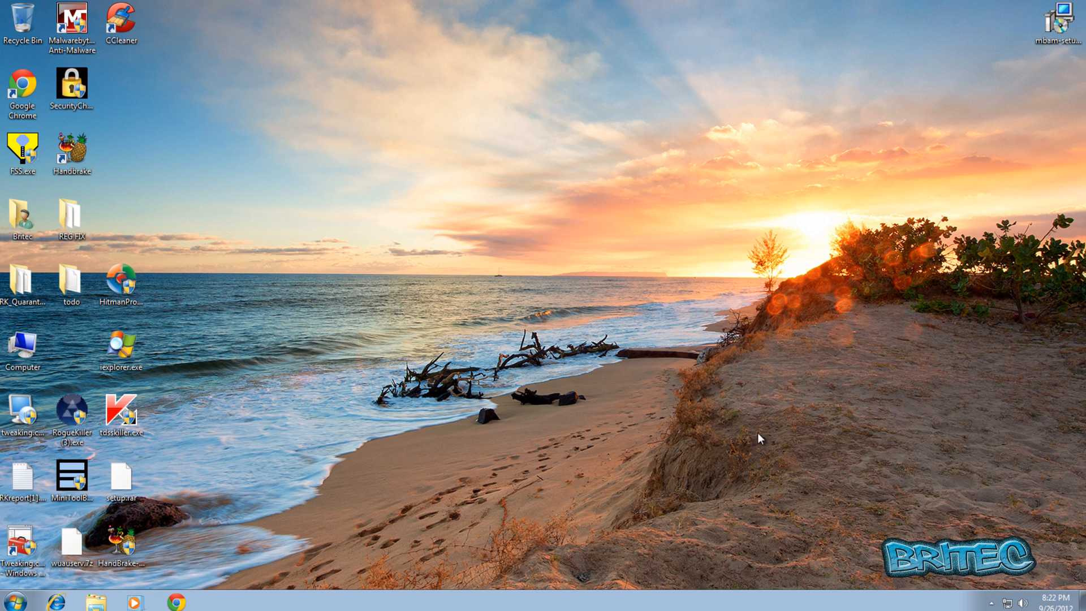
pyautogui.moveTo(486, 446)
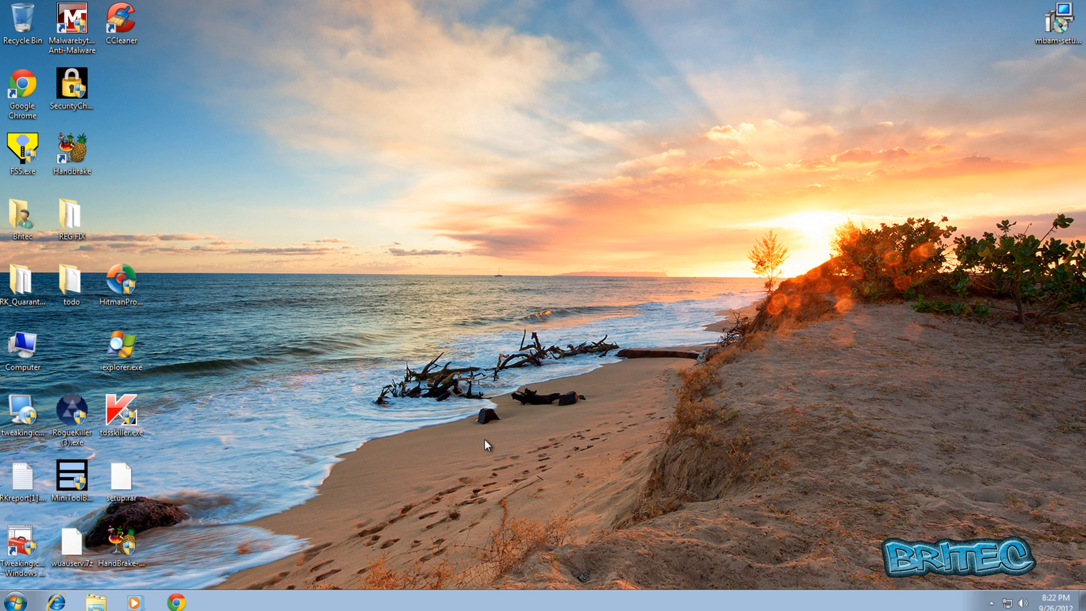